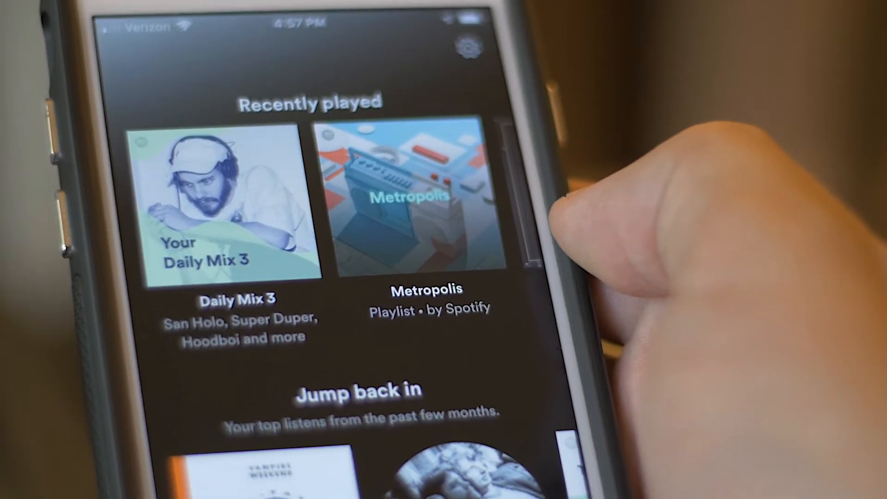
- Highlight the playlist's 50 songs count, scroll its tracks, and switch to the Web API Reference
scroll(down, 3)
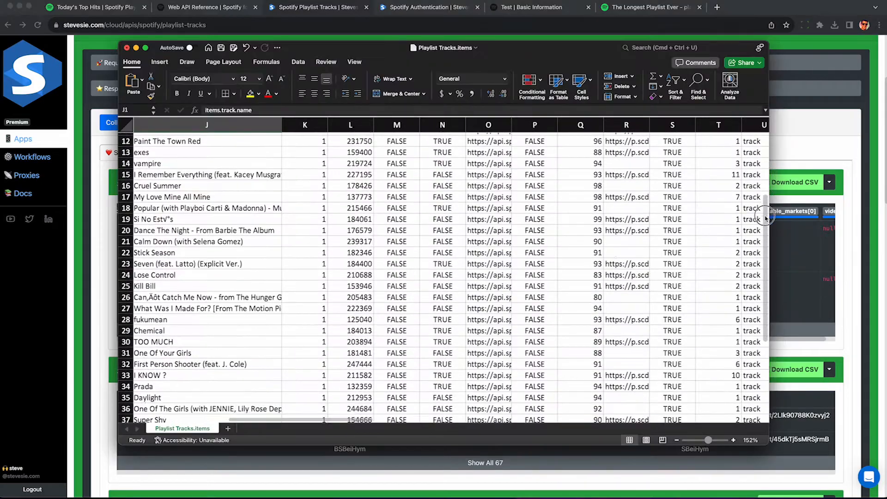
click(90, 7)
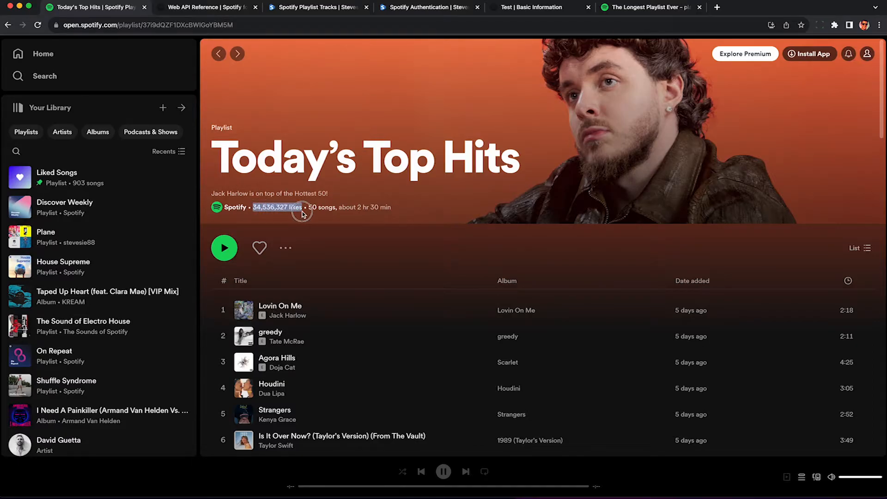
drag(302, 213, 337, 207)
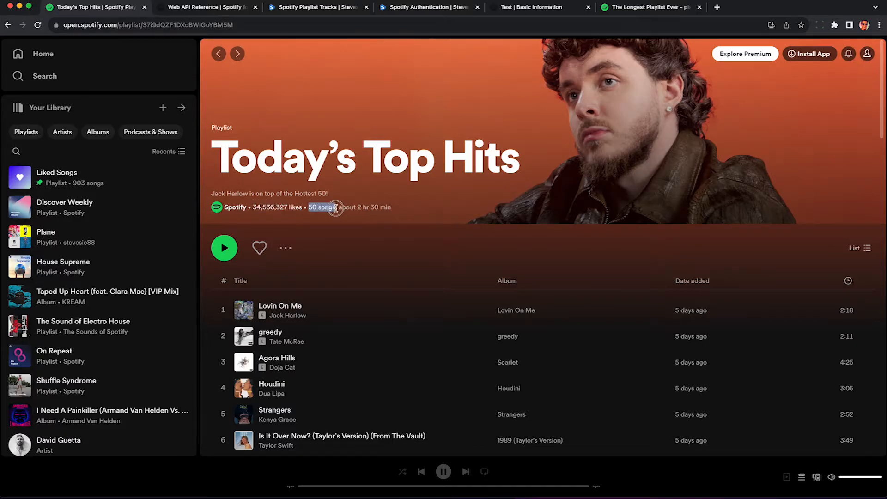
scroll(down, 3)
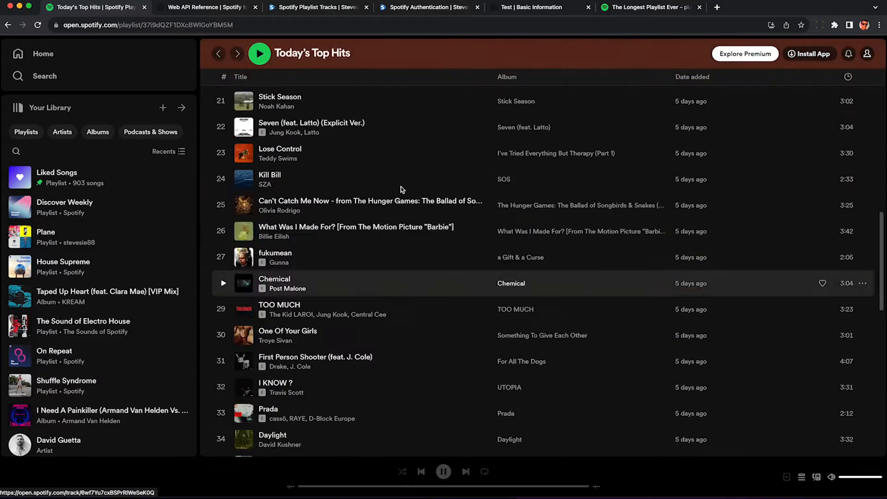
click(204, 7)
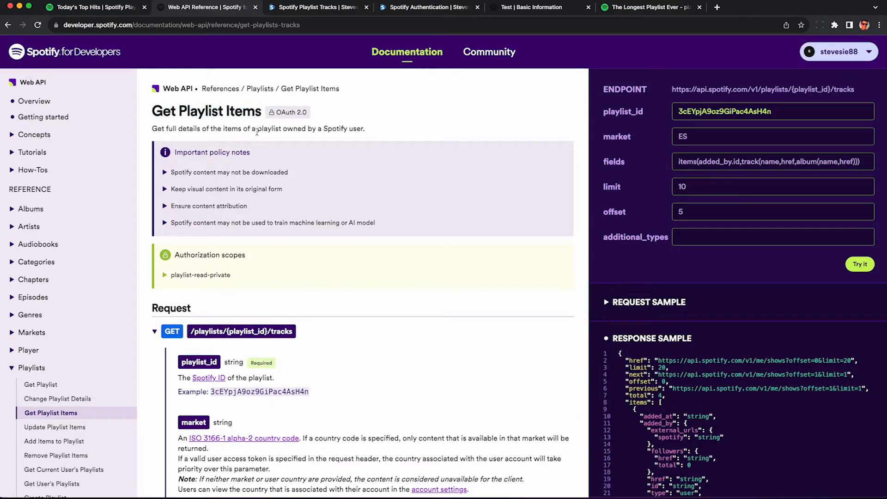
scroll(down, 3)
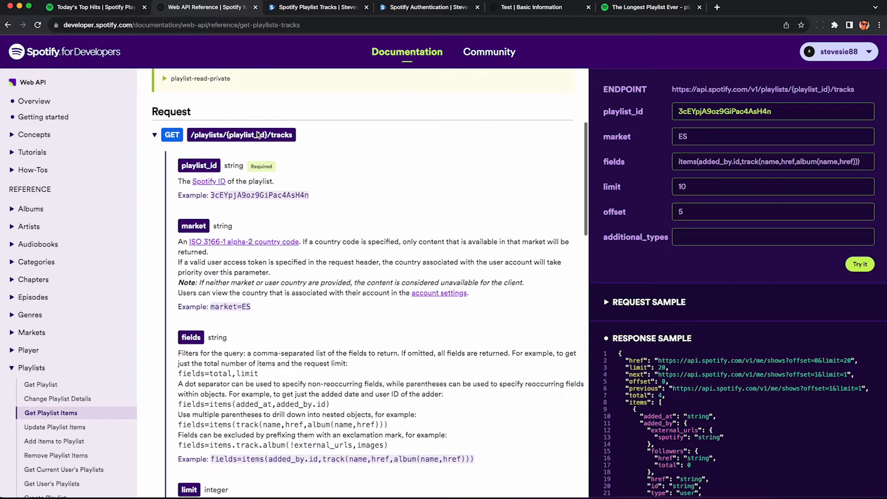
mouse_move(143, 58)
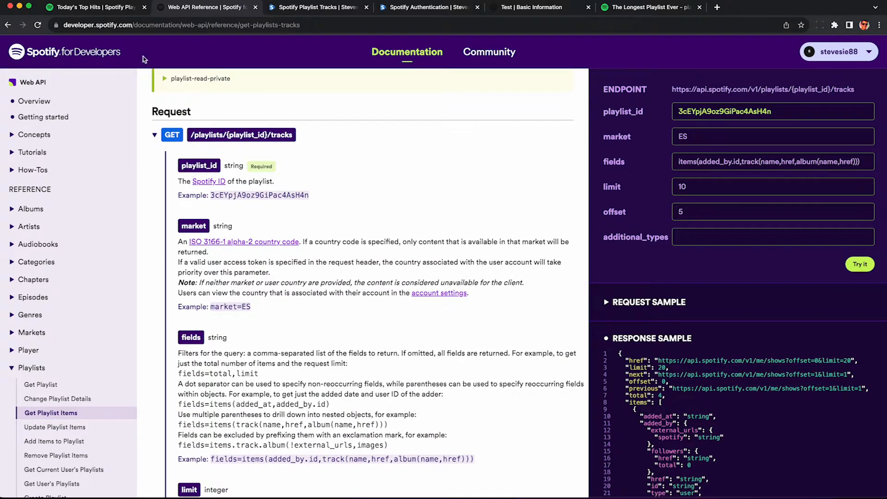
click(93, 6)
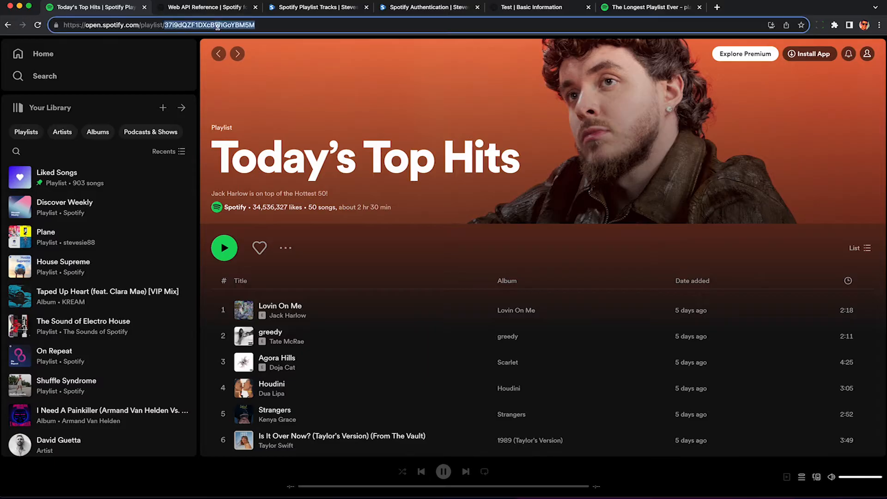
click(205, 7)
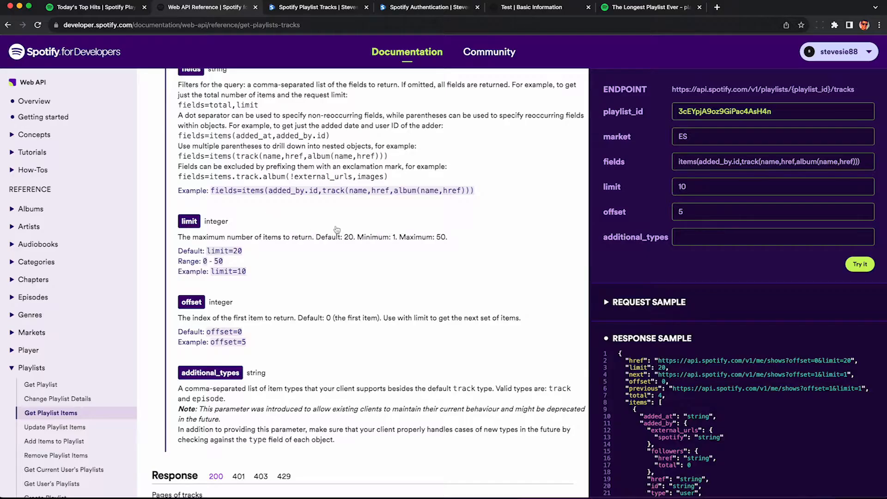
click(91, 7)
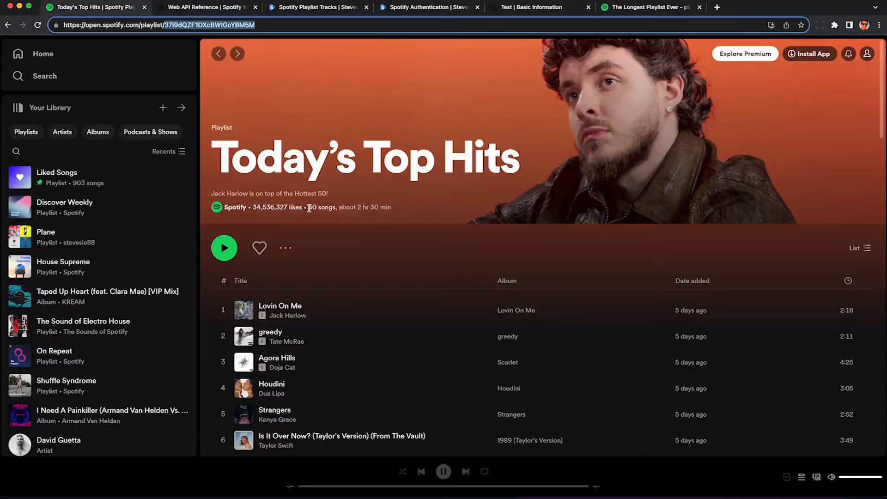
double_click(323, 208)
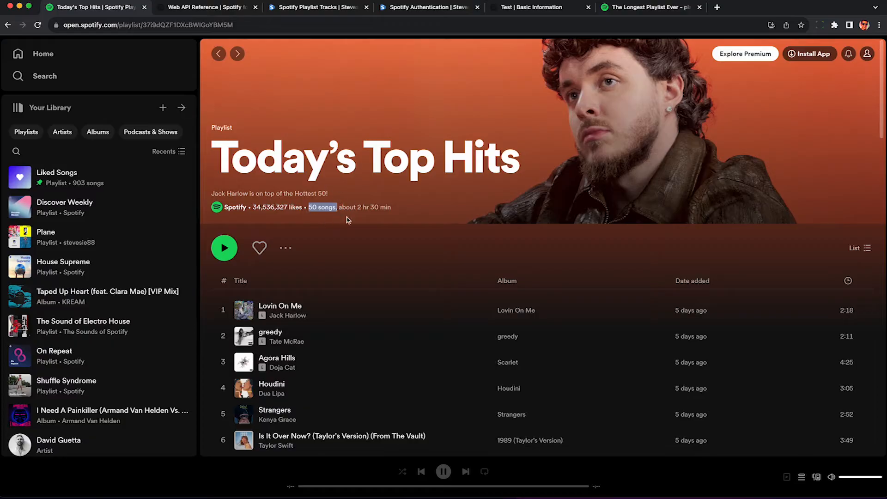
click(205, 7)
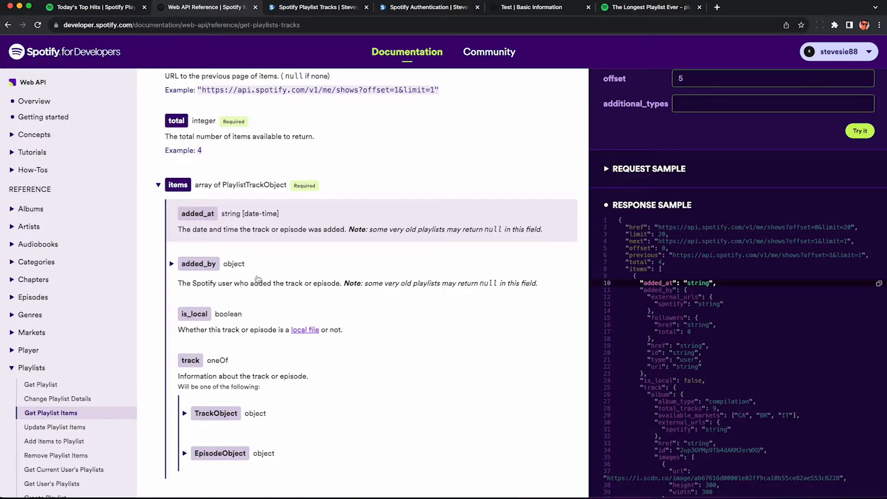
- Expand the TrackObject and album images fields and highlight the popularity range description
click(172, 263)
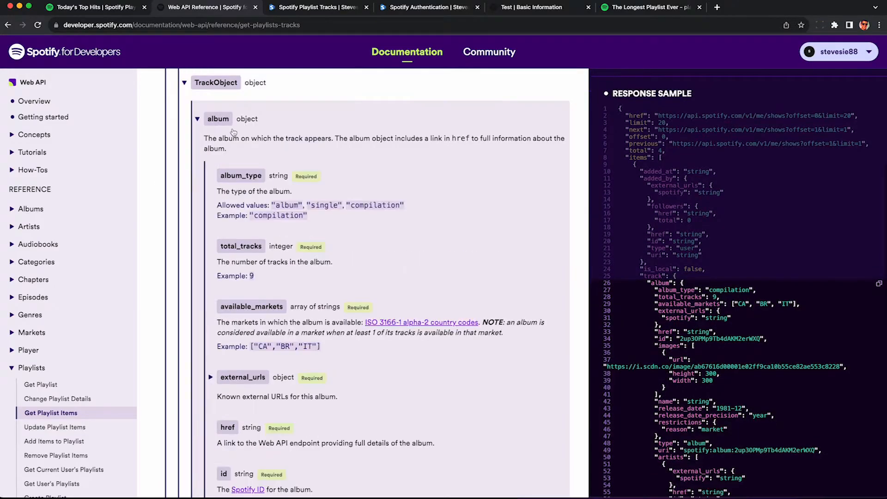
scroll(down, 3)
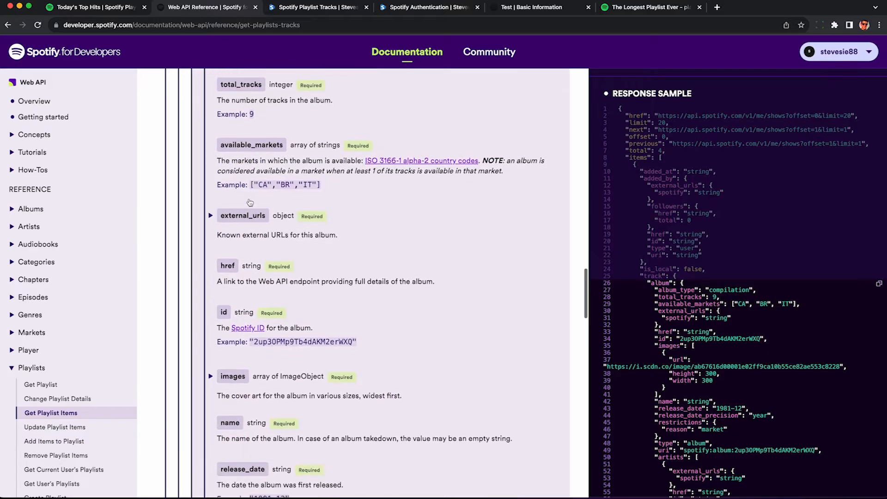
click(210, 207)
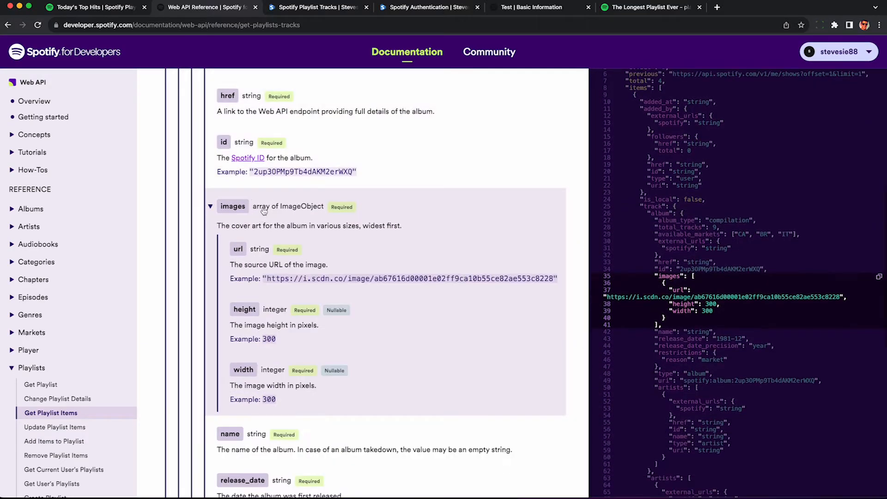
scroll(down, 3)
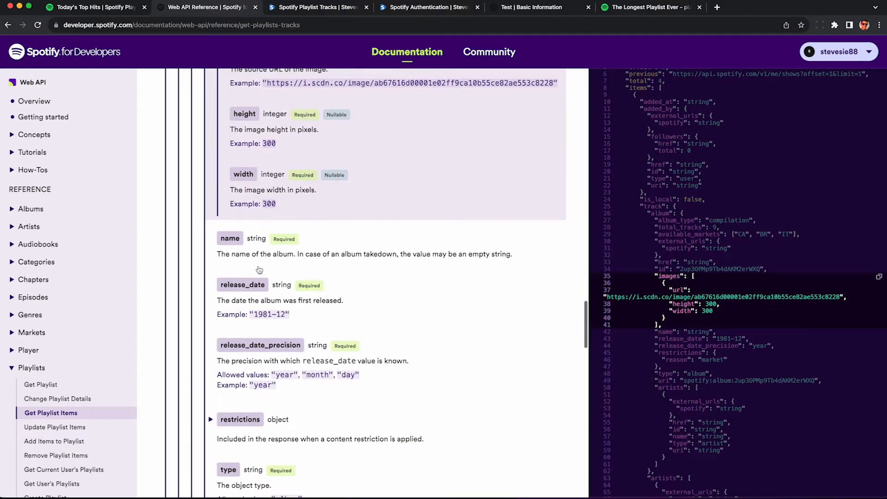
scroll(down, 3)
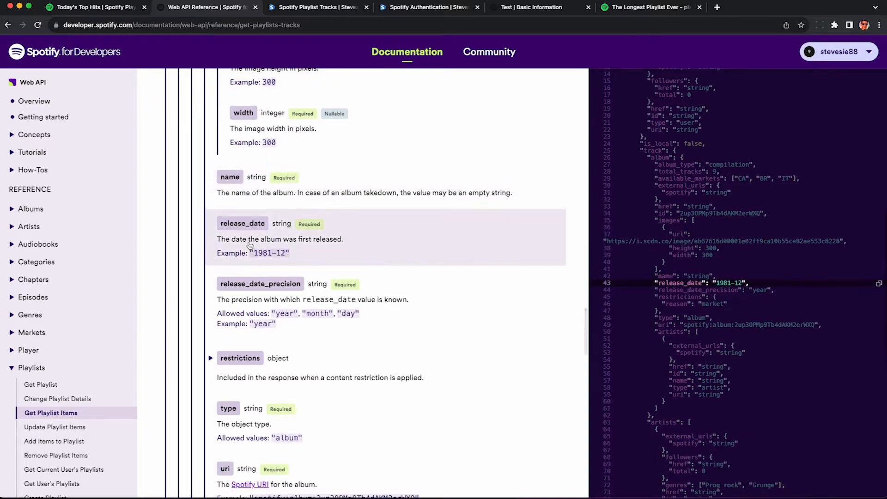
scroll(down, 3)
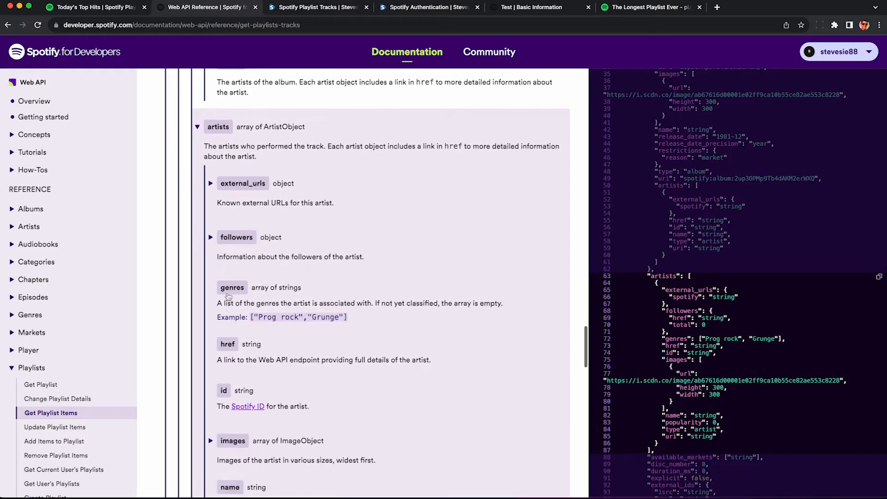
scroll(down, 3)
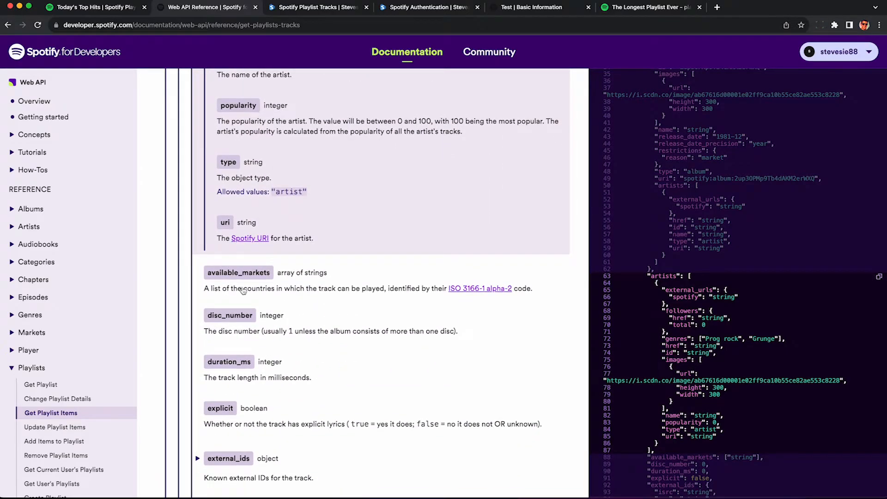
scroll(down, 3)
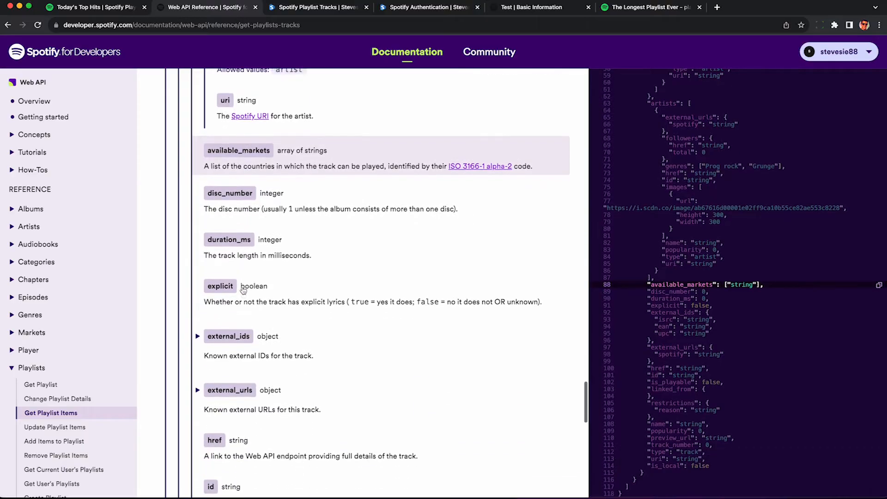
scroll(down, 3)
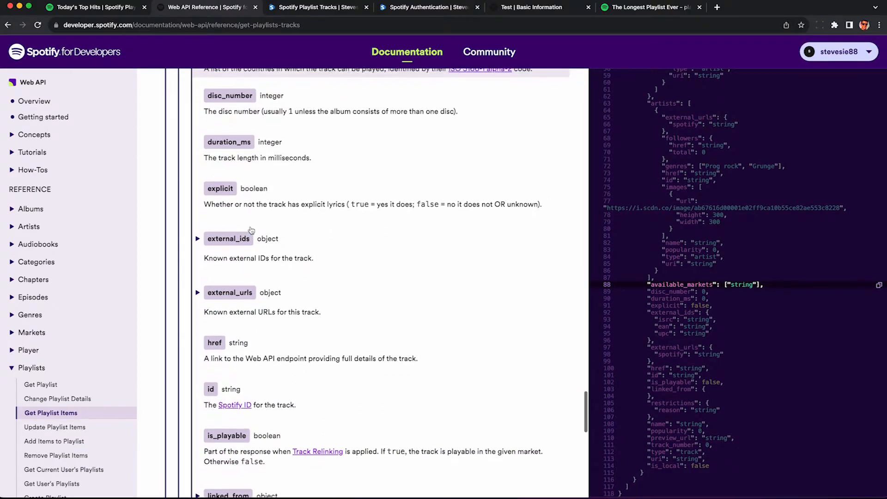
scroll(down, 3)
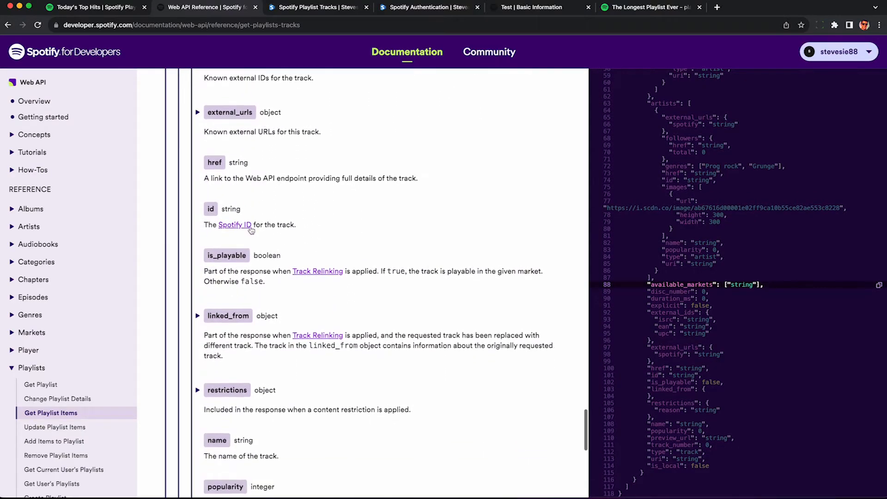
scroll(down, 3)
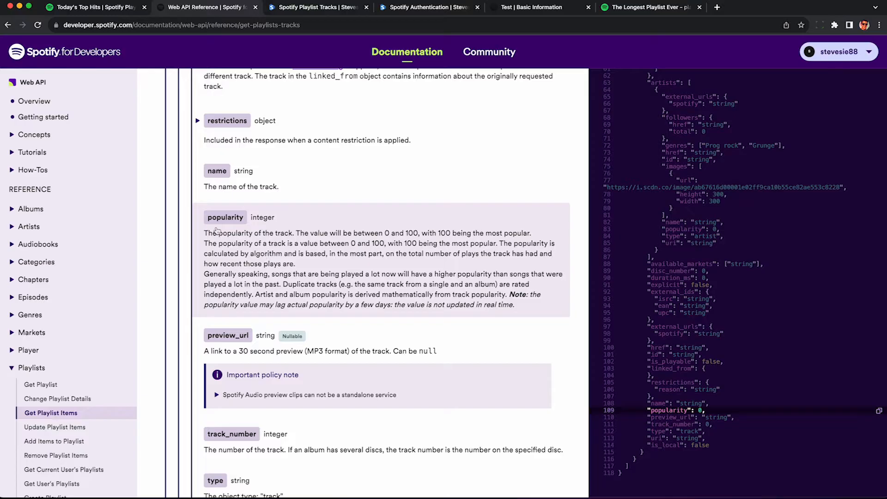
drag(205, 232, 390, 233)
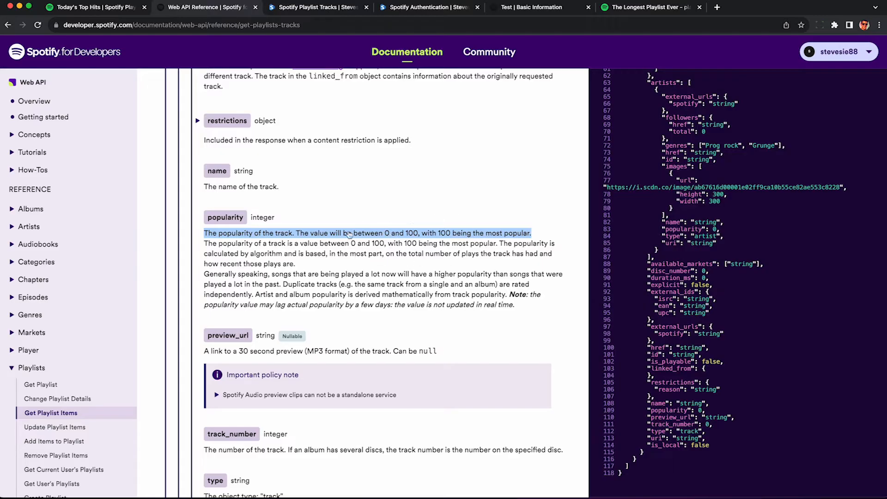
- Expand the EpisodeObject fields, grab the Today's Top Hits playlist ID and set limit to 50
scroll(down, 3)
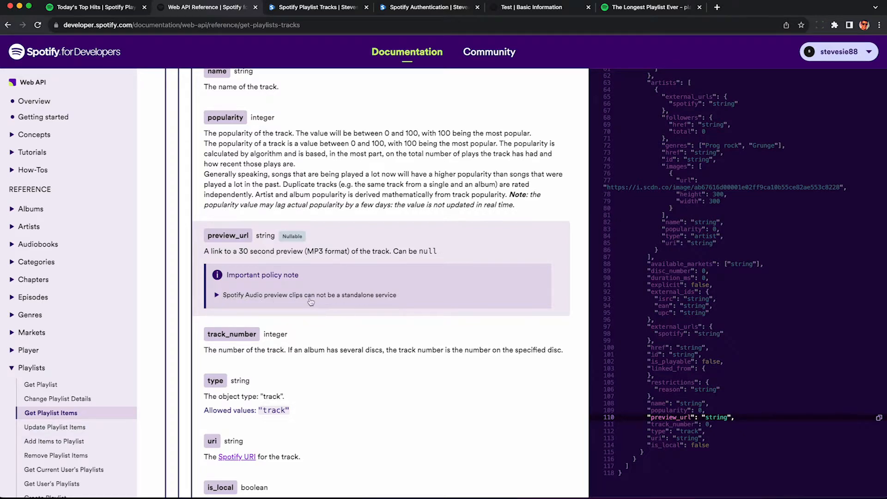
scroll(down, 3)
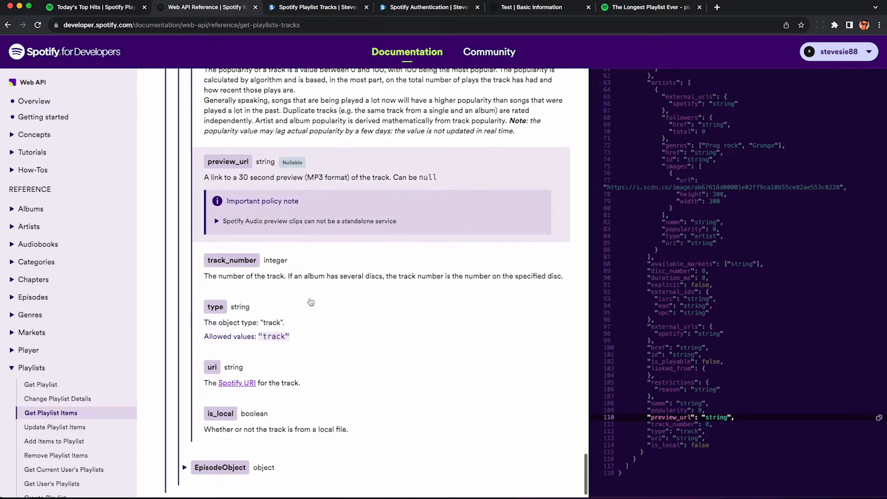
click(184, 467)
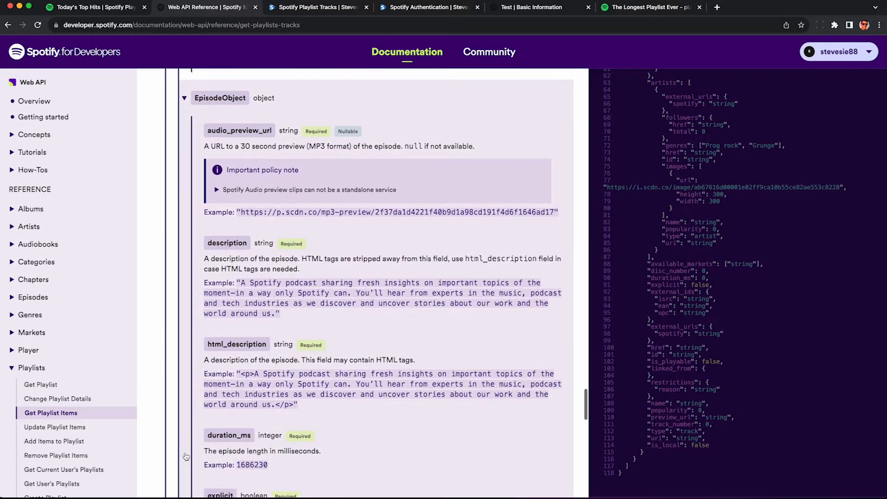
scroll(down, 3)
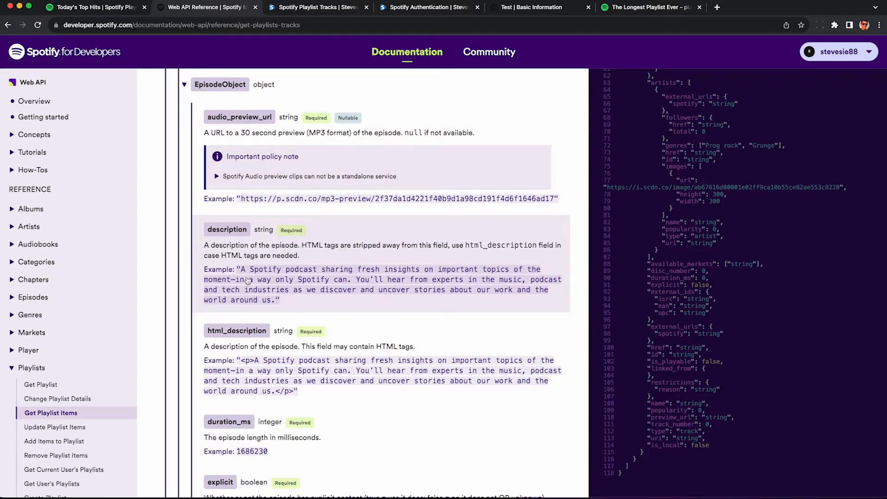
scroll(down, 3)
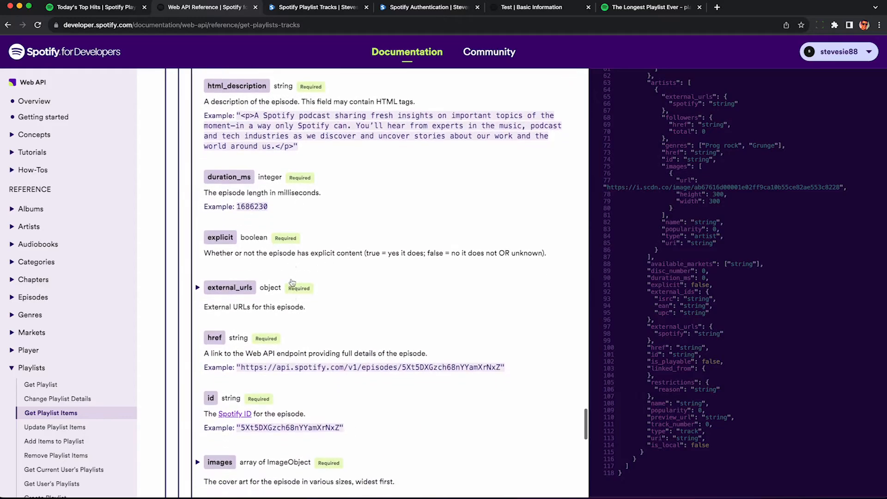
scroll(down, 3)
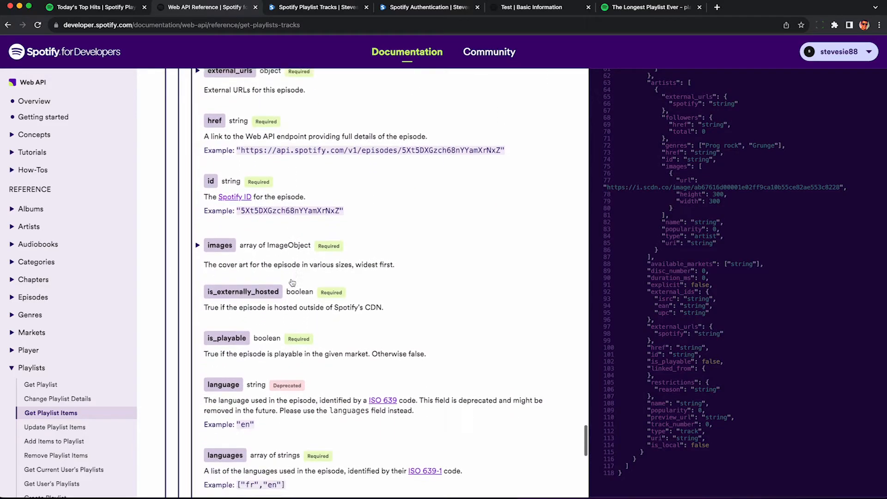
click(94, 7)
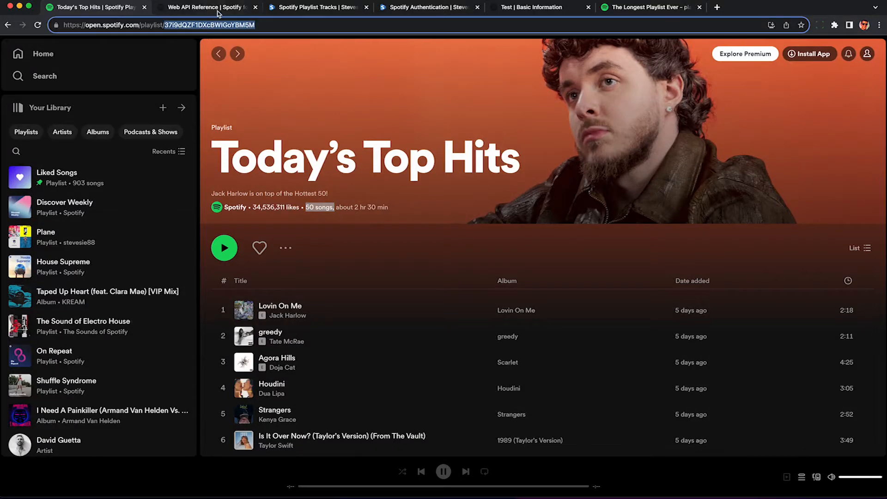
click(204, 7)
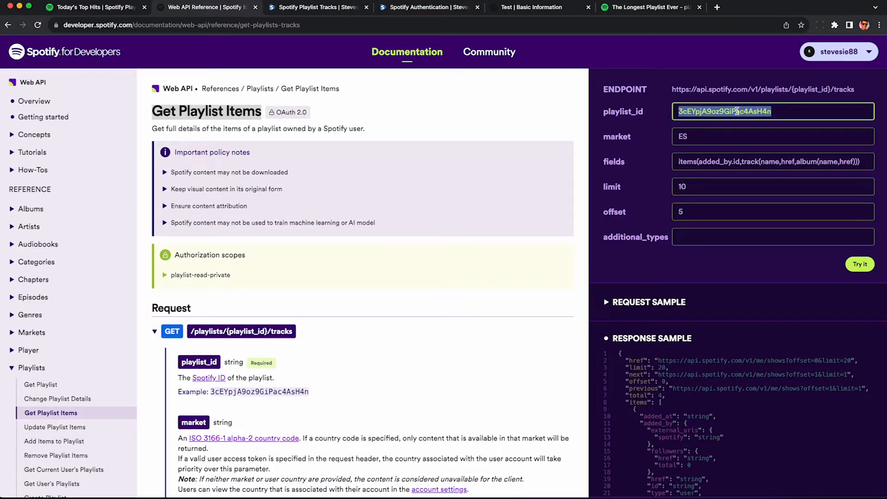
text(50)
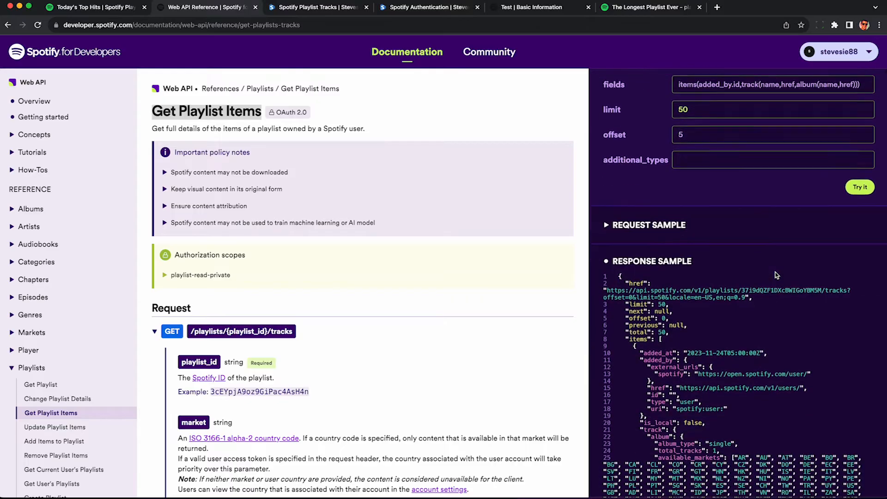
scroll(down, 3)
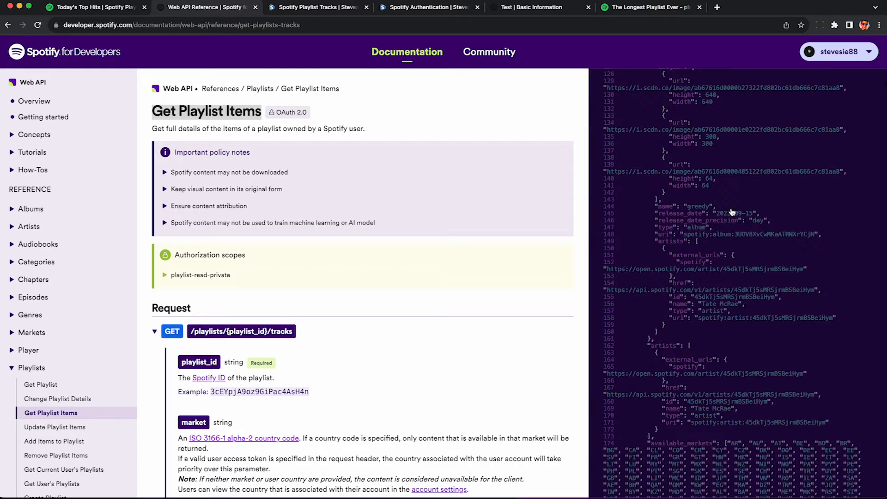
scroll(down, 3)
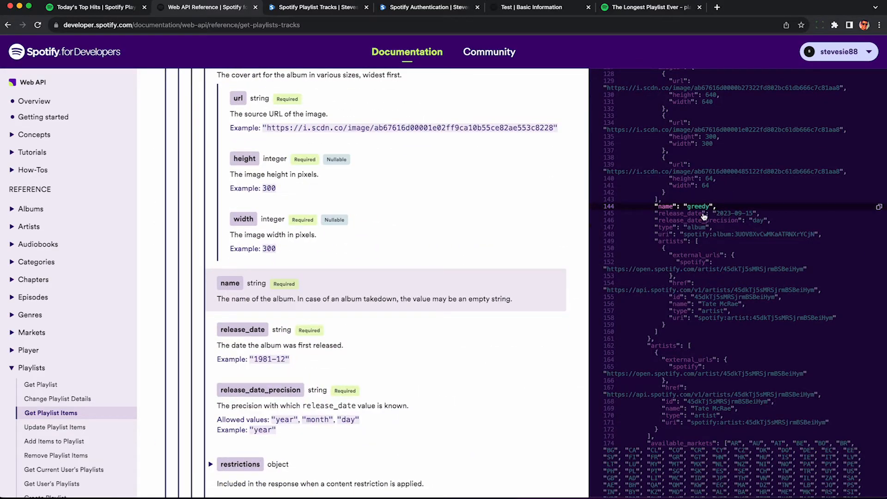
scroll(down, 3)
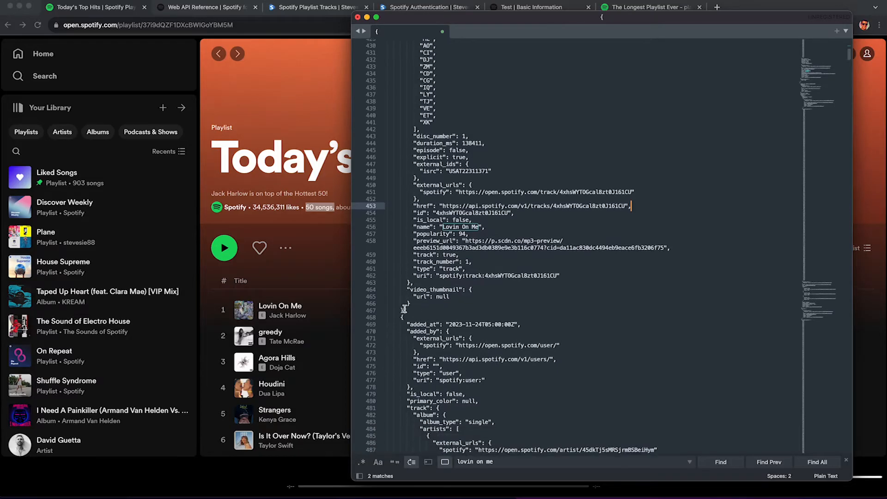
- Scroll the album fields in the JSON, then return to the stevesie playlist results
scroll(down, 3)
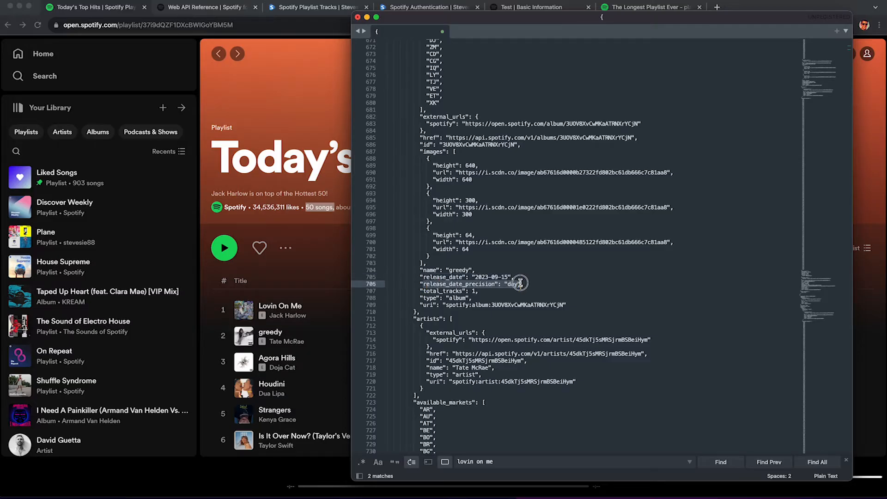
click(314, 7)
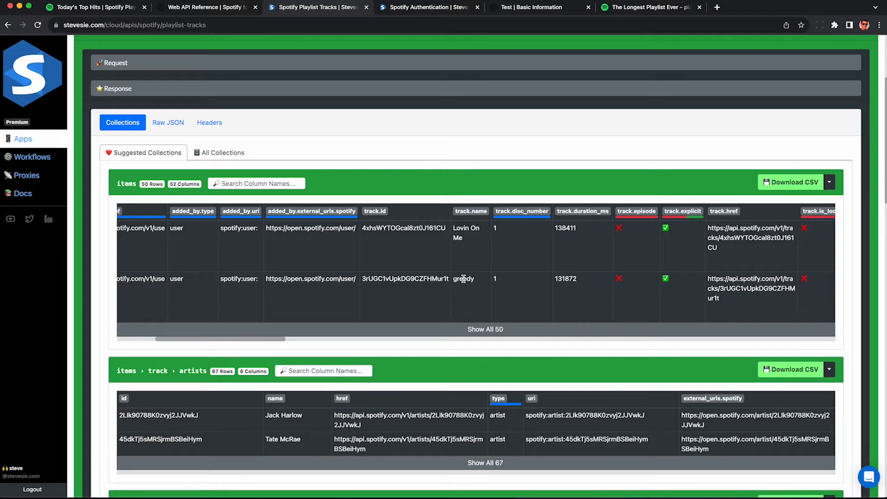
- Scroll across and down the finished 10,000-row workflow's CSV results
scroll(right, 3)
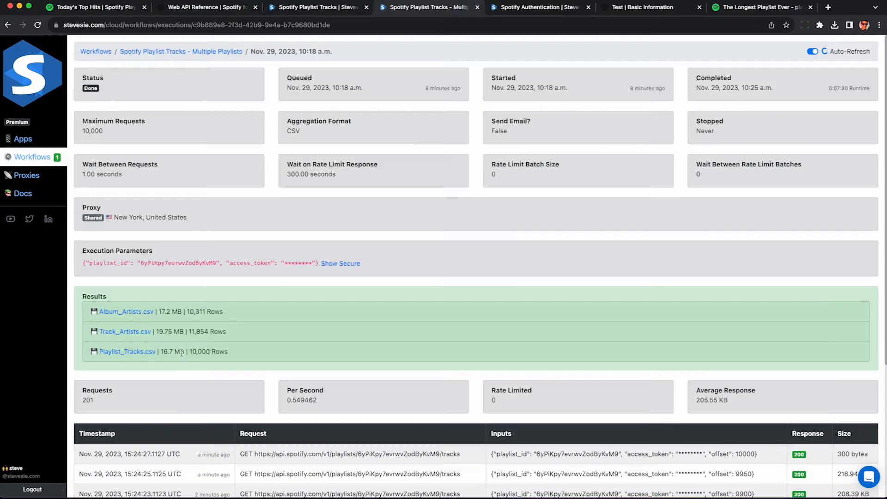
scroll(down, 3)
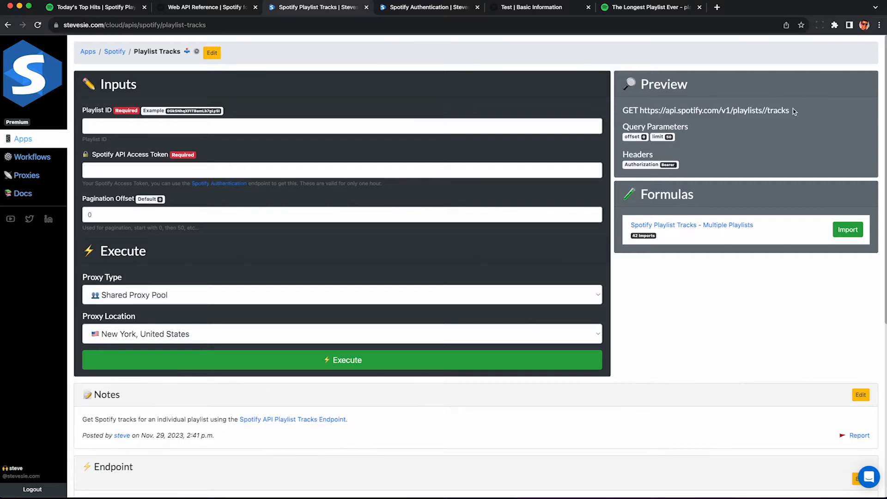
- Enter Playlist ID 37i9dQZF1DXcBWIGoYBM5M from the Spotify tab and go to the Authentication endpoint
click(342, 126)
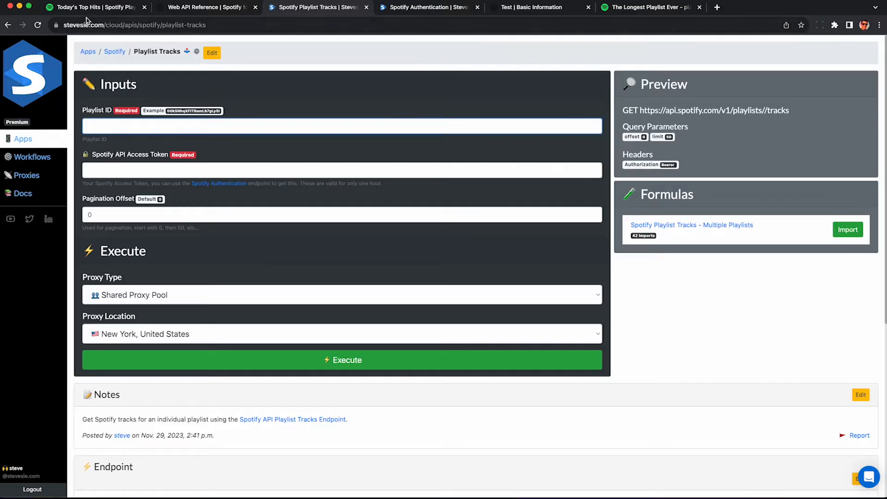
click(94, 7)
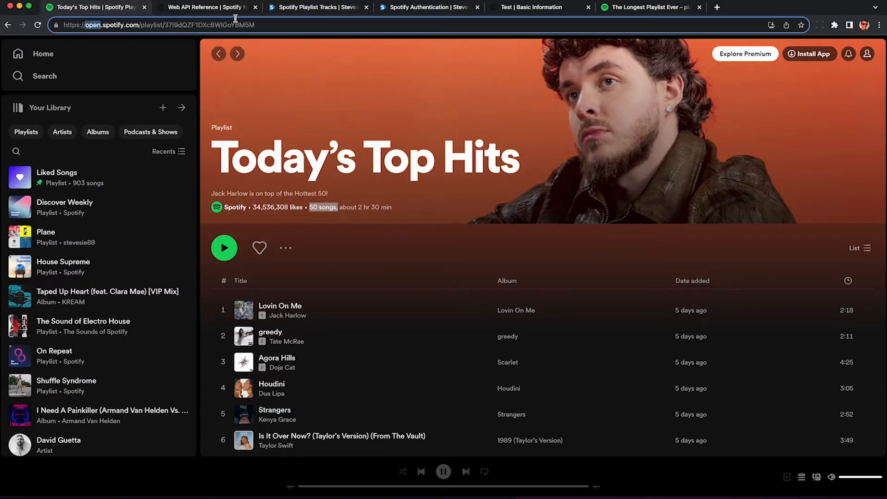
click(314, 7)
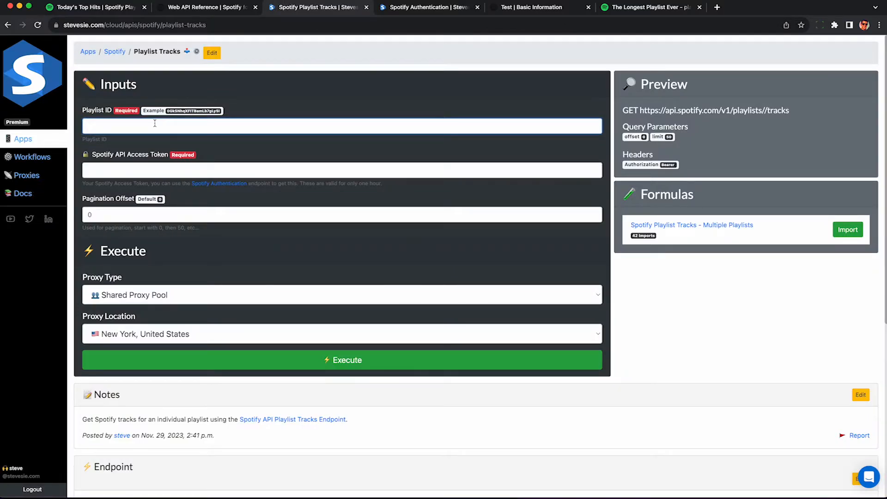
text(37i9dQZF1DXcBWIGoYBM5M)
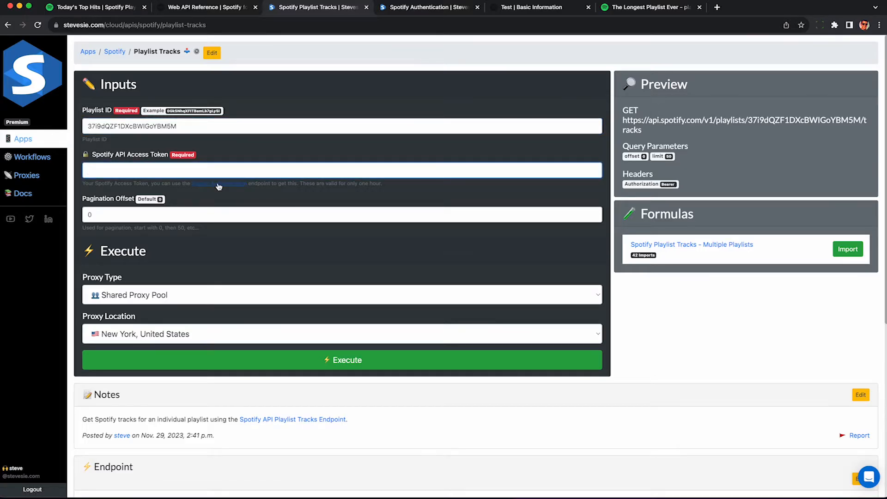
click(429, 7)
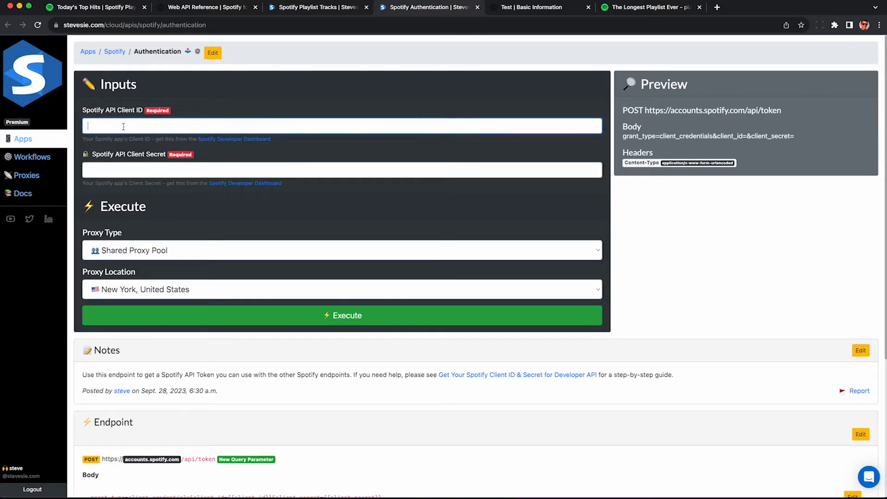
- Get the Test app's Client ID from its Developer Dashboard settings into the authentication form
click(535, 7)
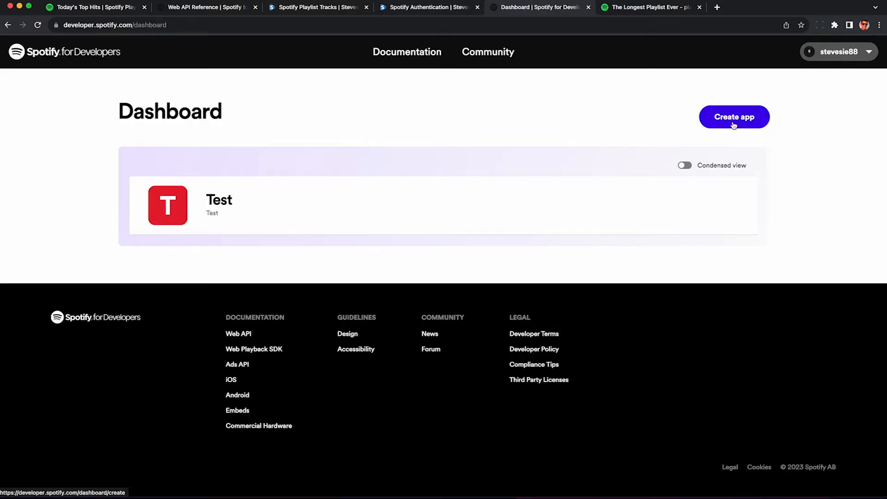
click(219, 206)
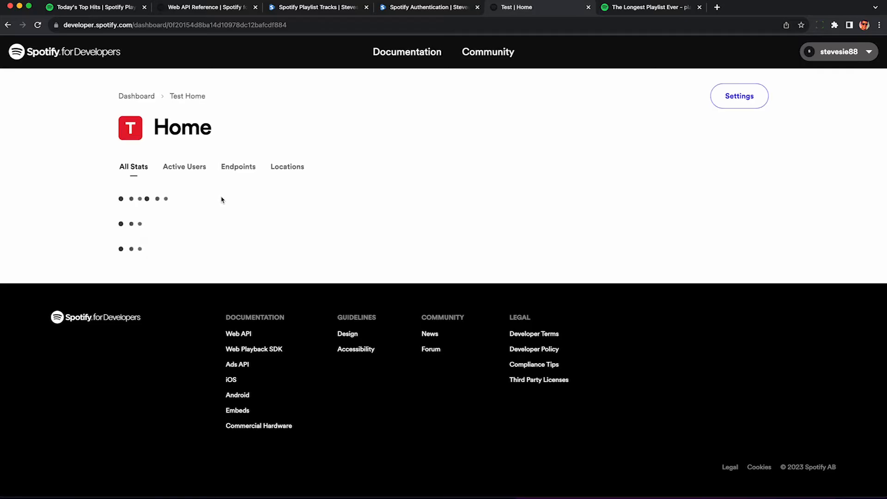
click(740, 95)
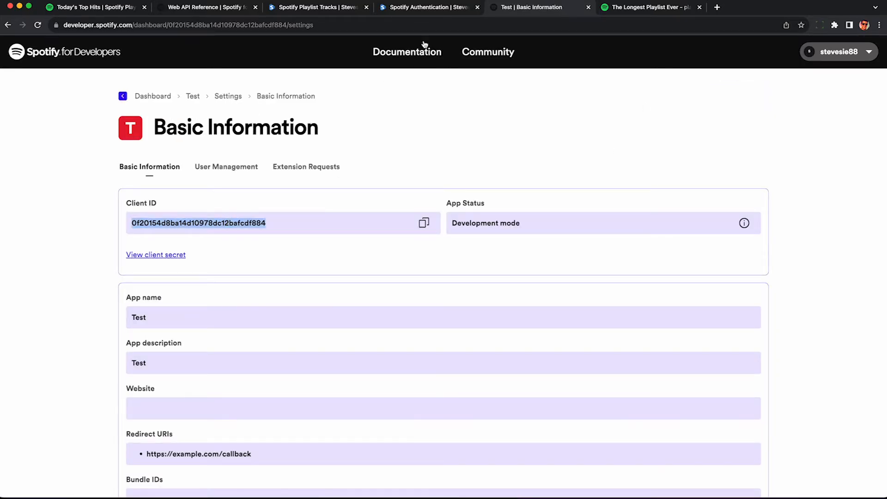
click(427, 7)
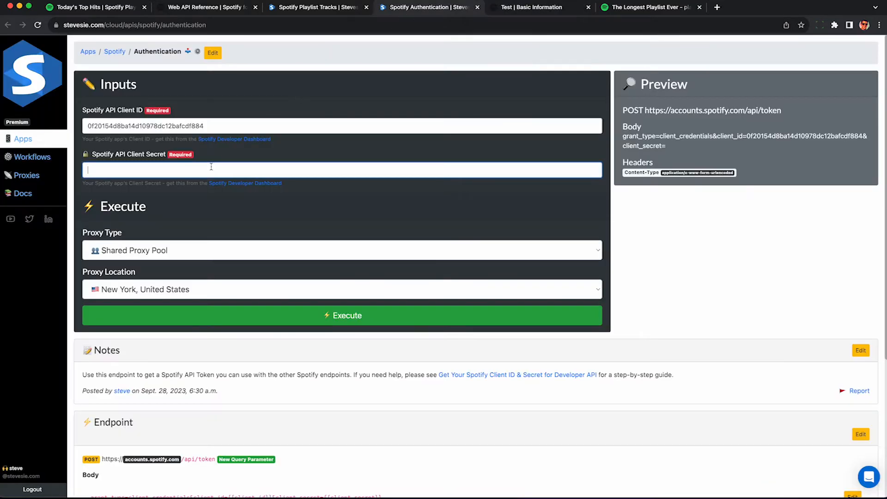
- Enter the client secret for the token, then move to the Playlist Tracks form
click(342, 315)
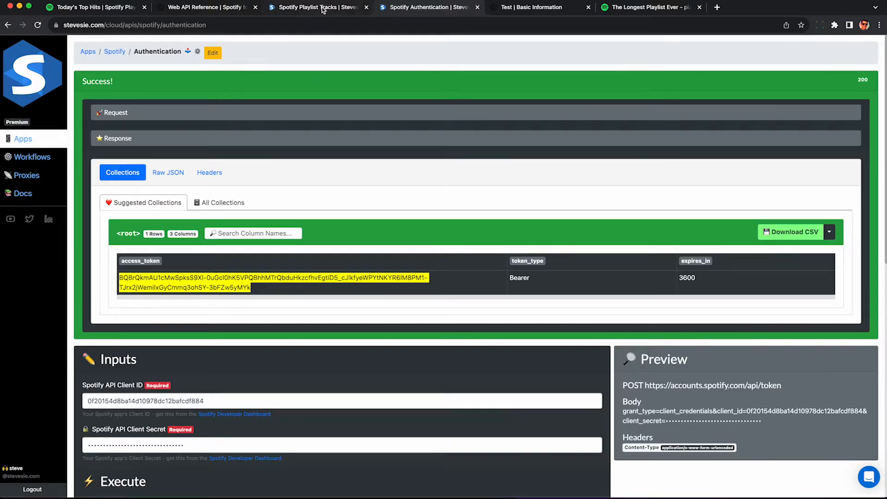
click(314, 7)
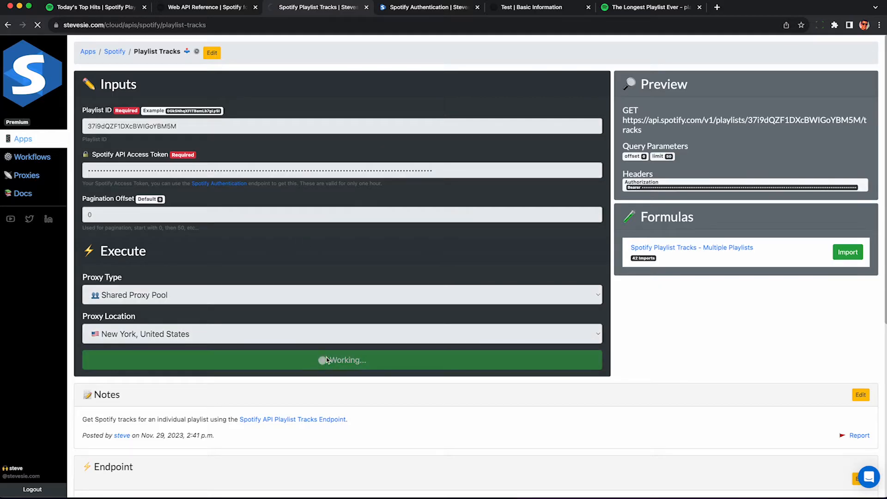
click(341, 360)
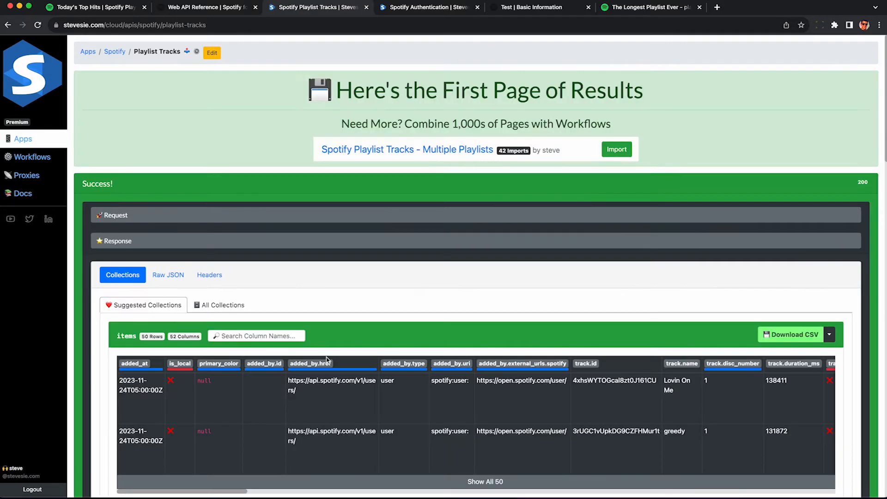
scroll(down, 3)
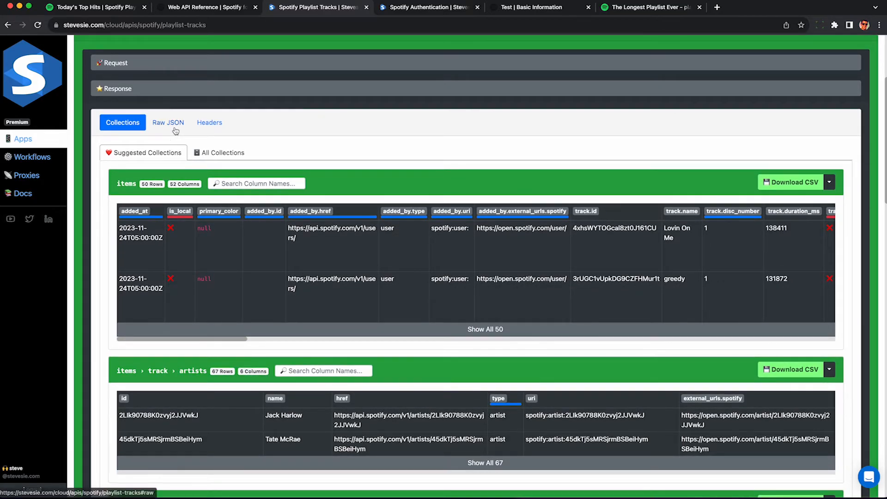
click(168, 122)
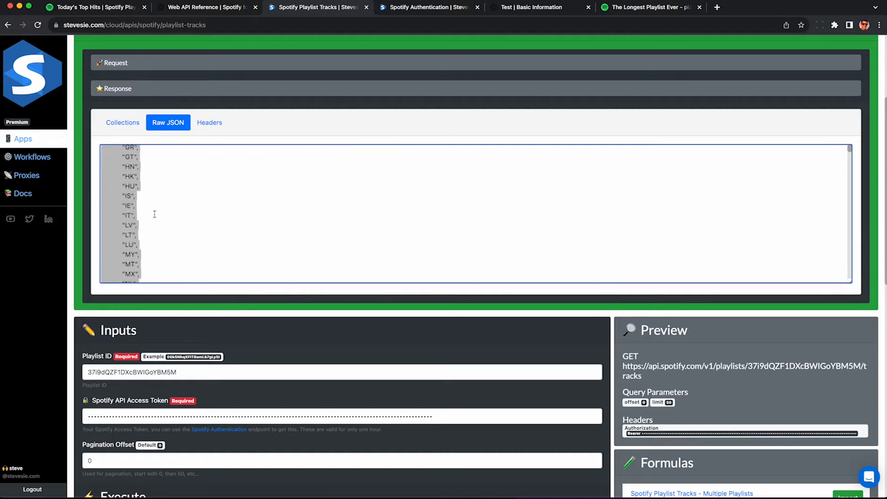
click(122, 122)
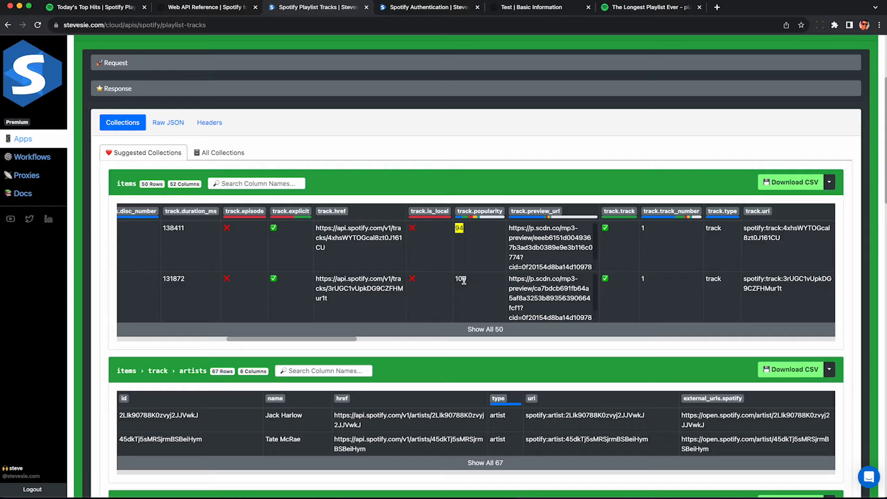
scroll(right, 3)
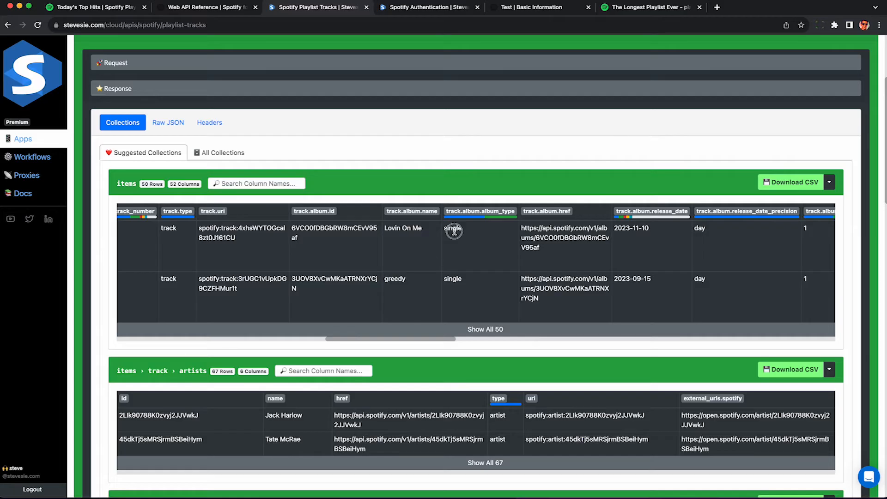
mouse_move(481, 216)
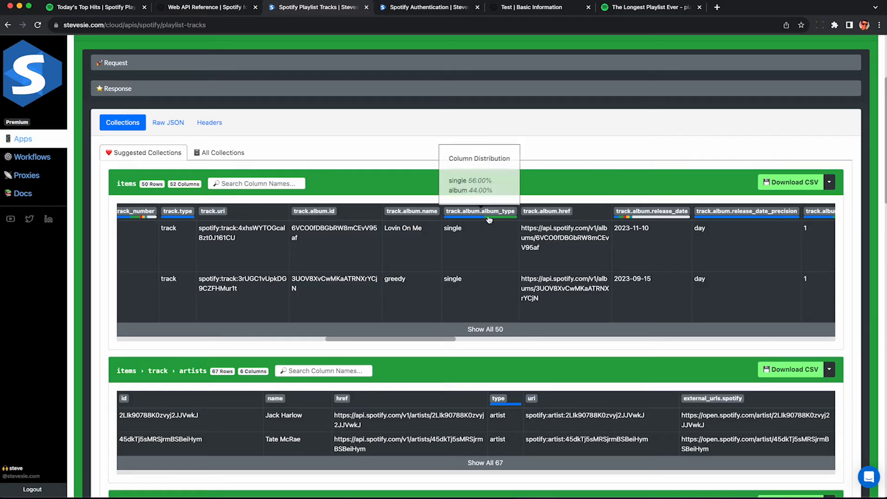
mouse_move(548, 244)
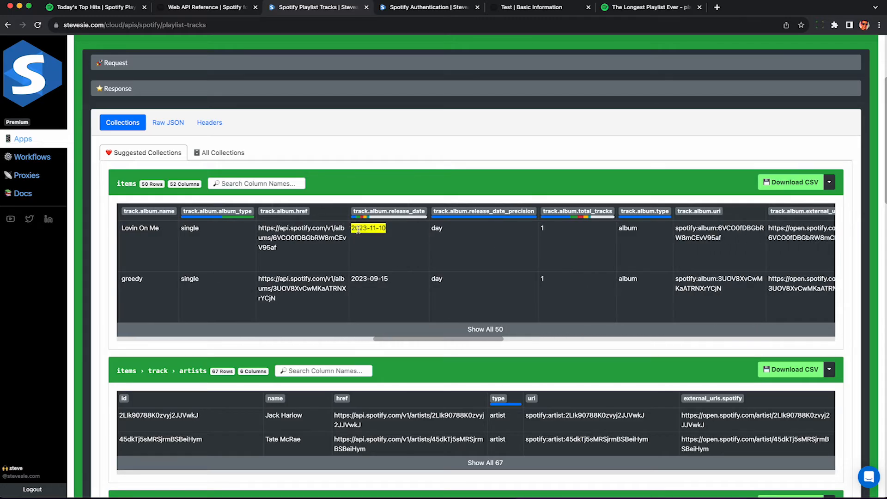
scroll(right, 3)
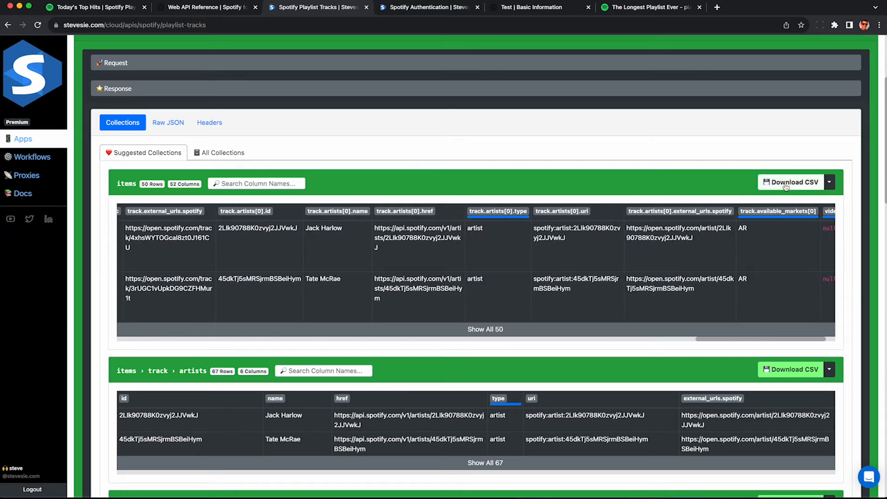
- Download the items collection and the items › track › artists collection as CSV files
click(791, 182)
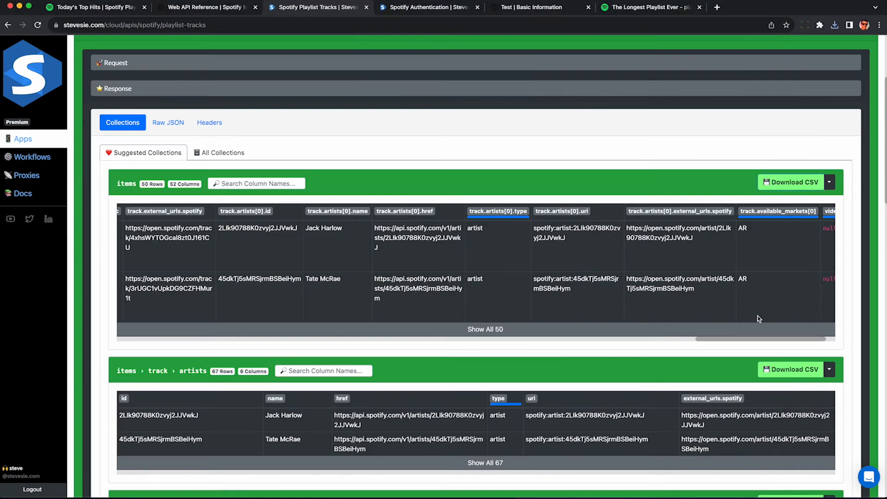
scroll(down, 3)
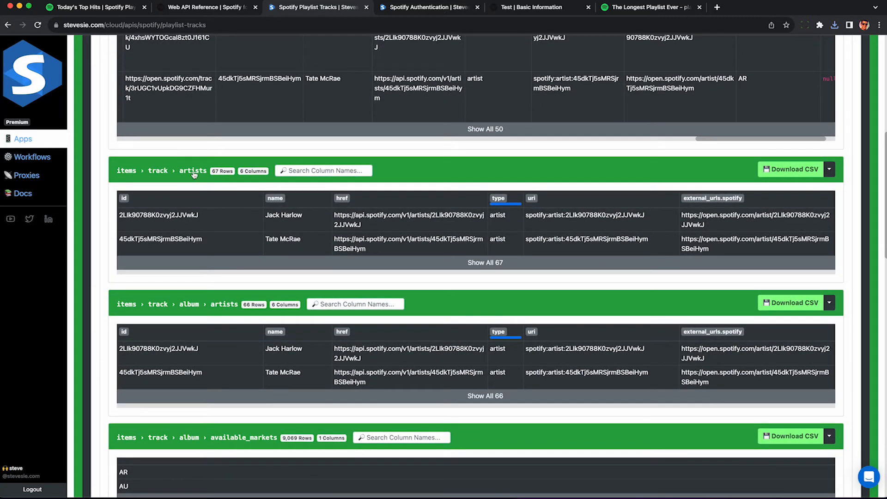
double_click(283, 215)
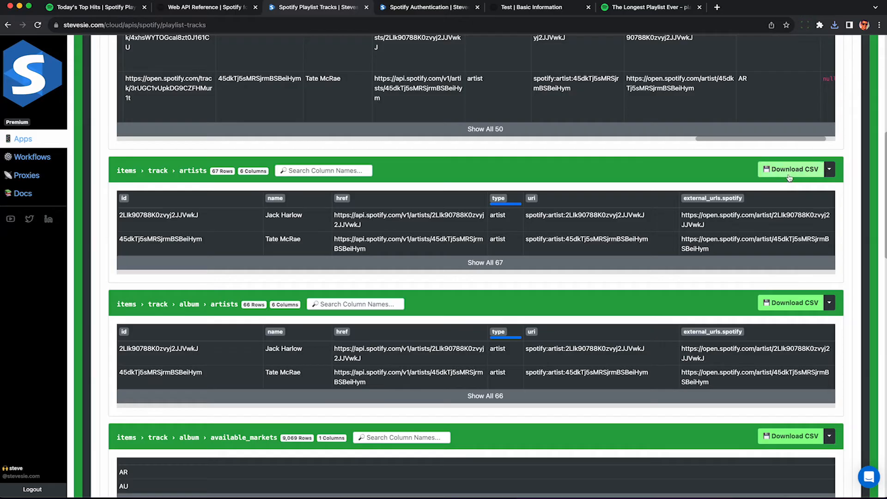
click(791, 169)
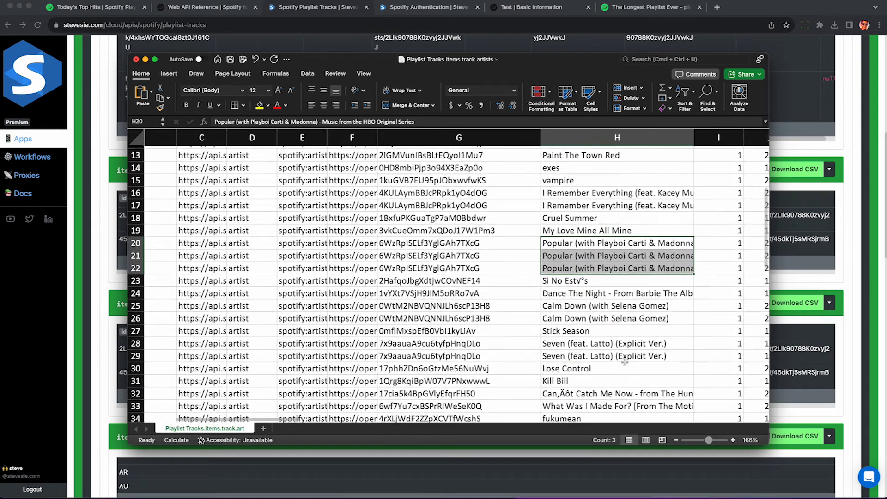
- Close the Playlist Tracks.items.track.artists workbook
click(650, 6)
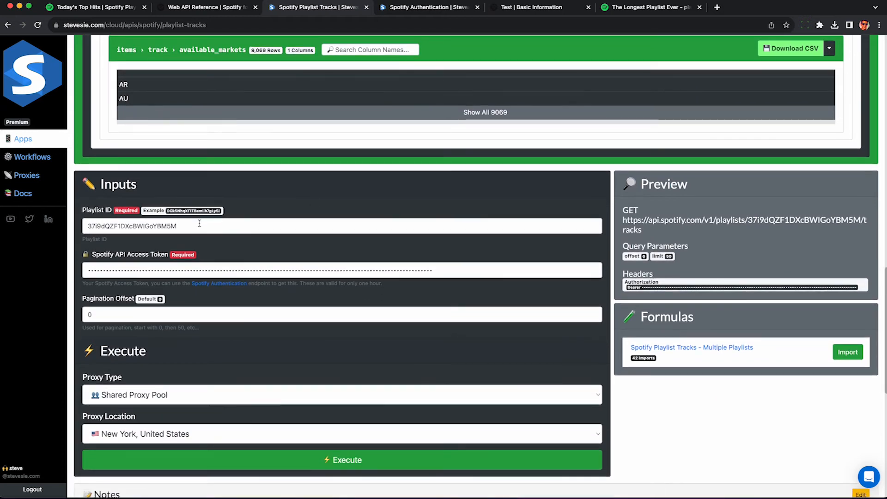
- Fetch tracks for playlist 6yPiKpy7evrwvZodByKvM9, then the next page with Pagination Offset 50
text(6yPiKpy7evrwvZodByKvM9)
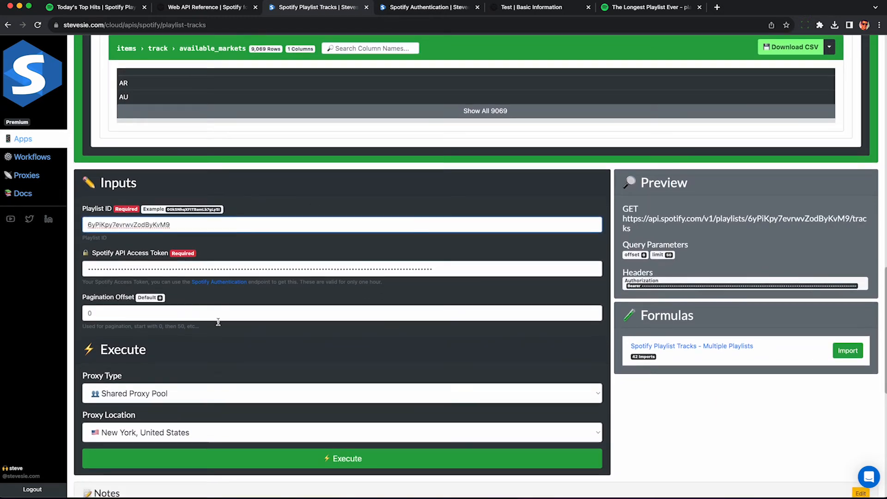
click(342, 458)
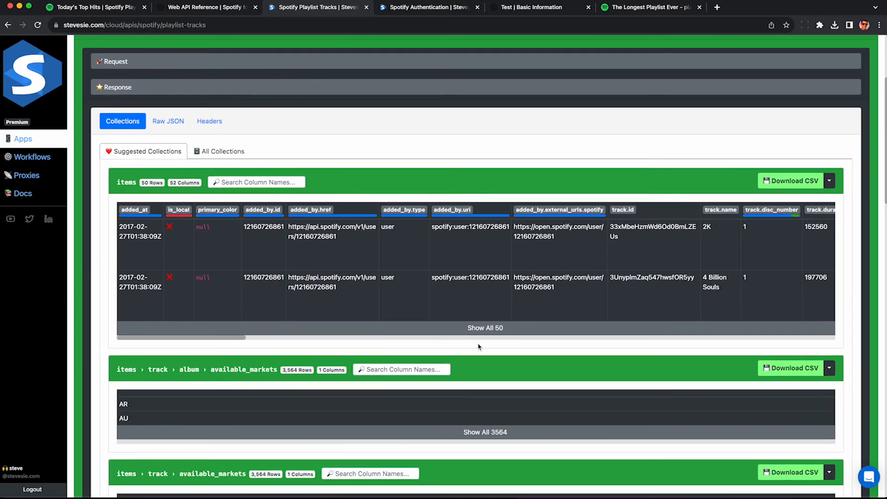
scroll(down, 3)
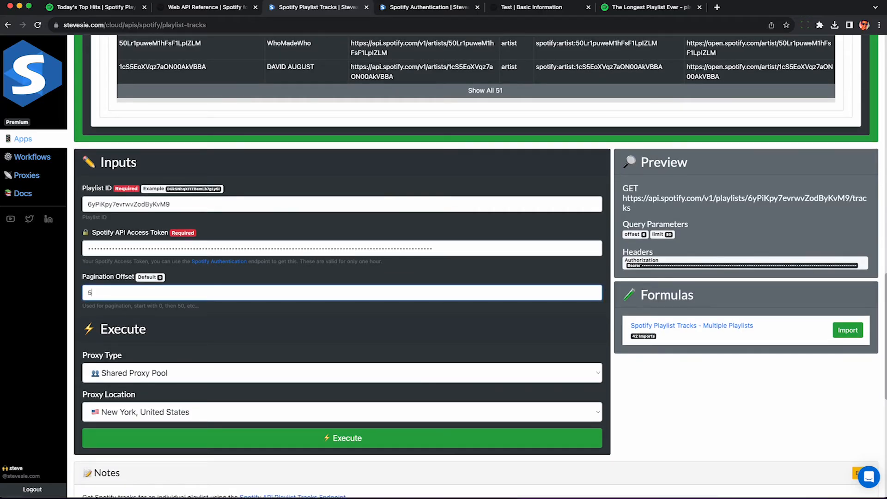
click(342, 438)
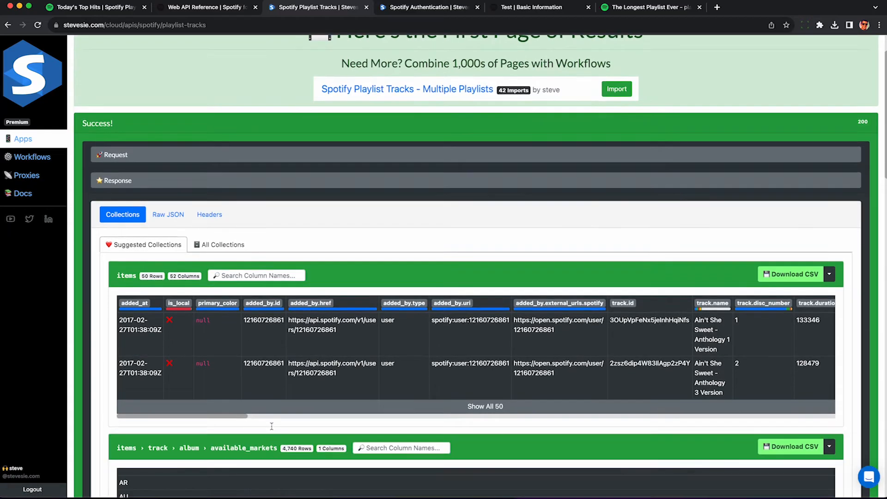
scroll(down, 3)
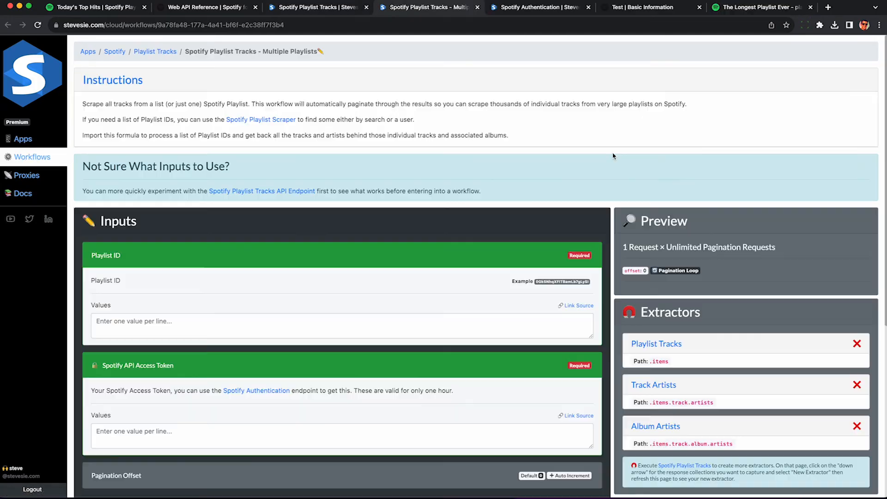
- Fill the workflow inputs with playlist ID 6yPiKpy7evrwvZodByKvM9 and a fresh Spotify access token
click(761, 7)
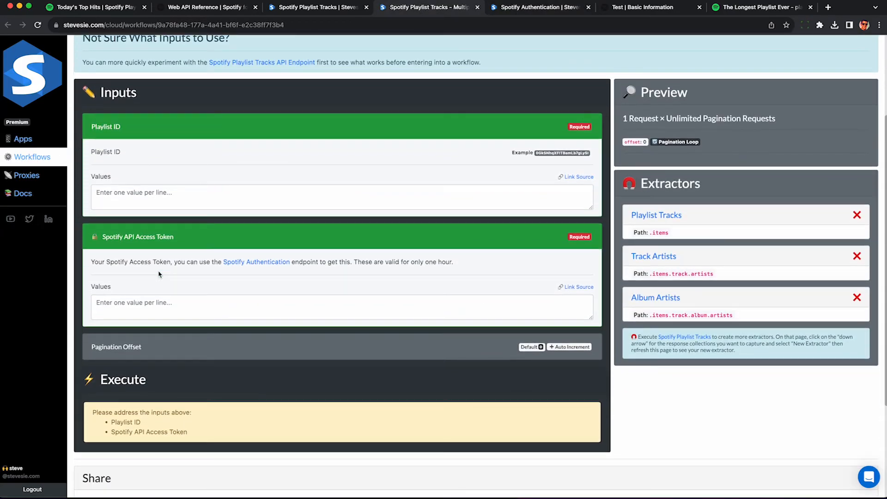
text(6yPiKpy7evrwvZodByKvM9)
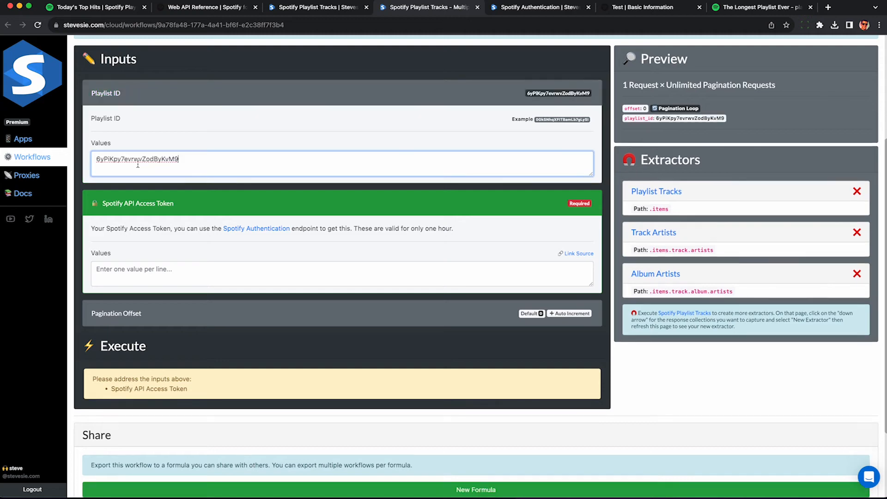
mouse_move(158, 193)
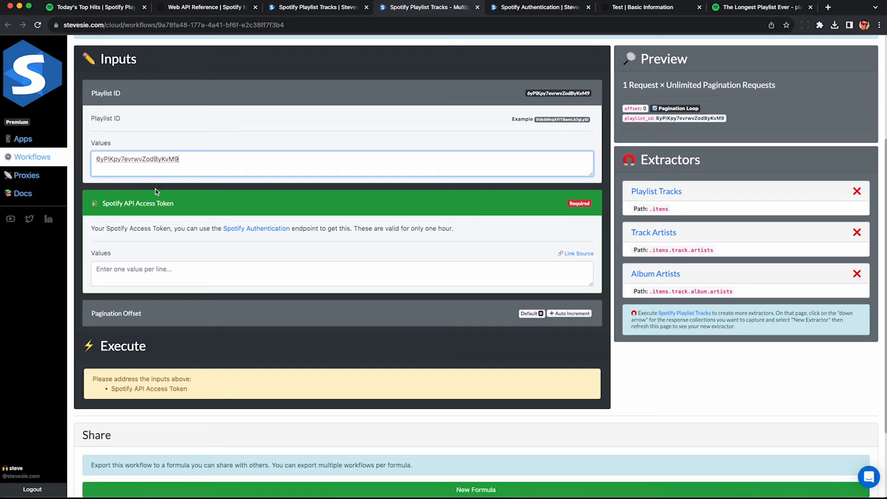
click(538, 7)
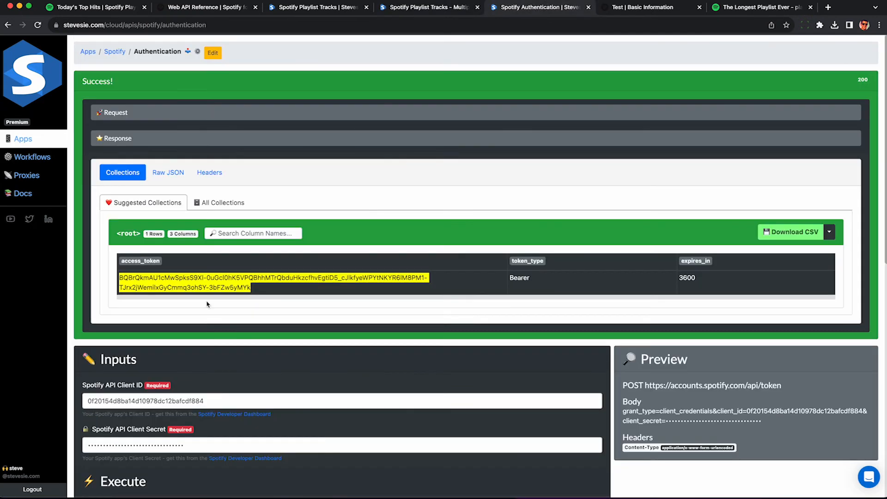
click(427, 7)
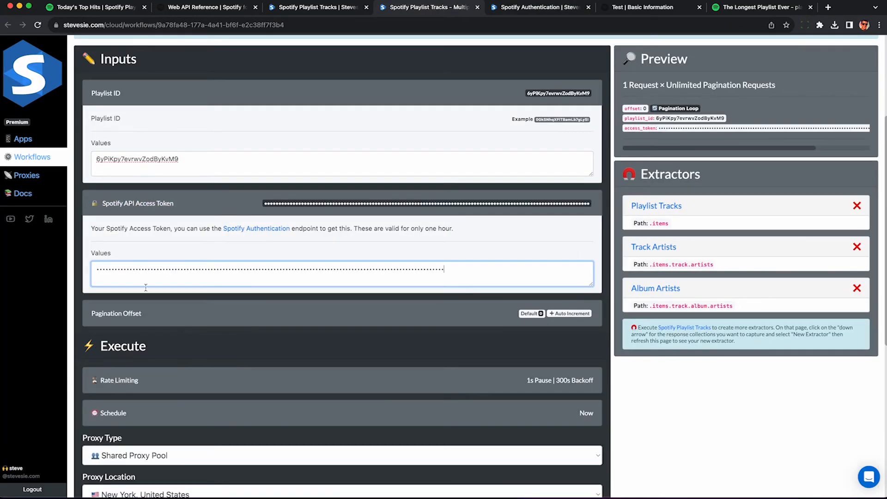
- Confirm the Pagination Offset auto-increments by 50, then execute the workflow
click(116, 313)
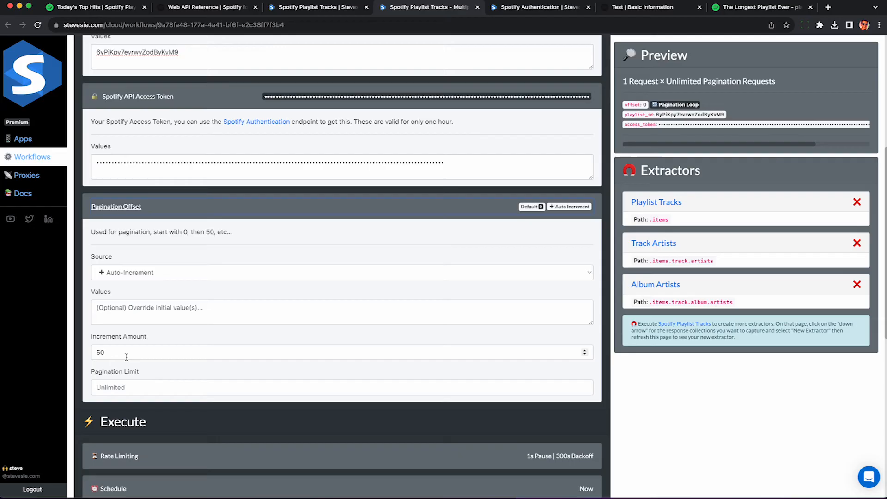
click(342, 352)
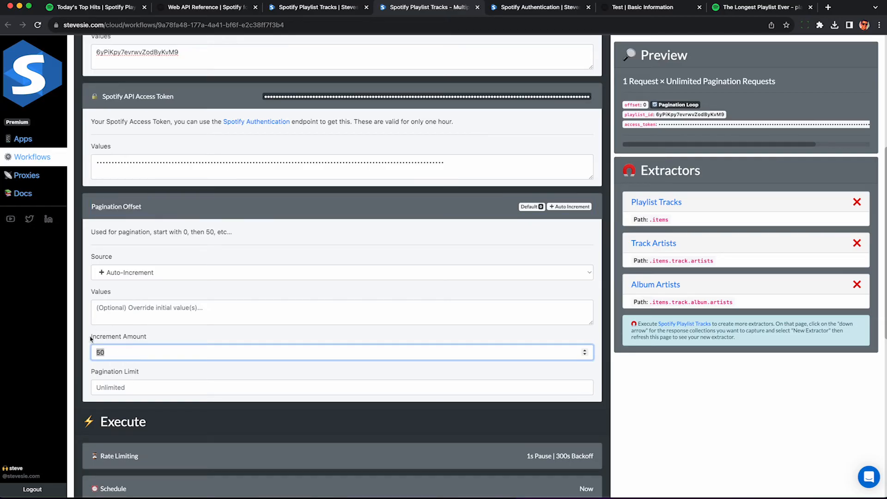
click(116, 206)
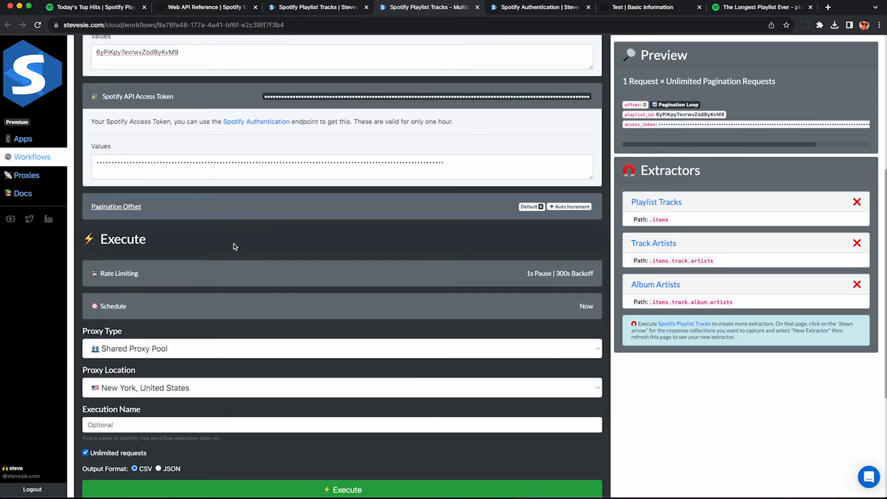
scroll(down, 3)
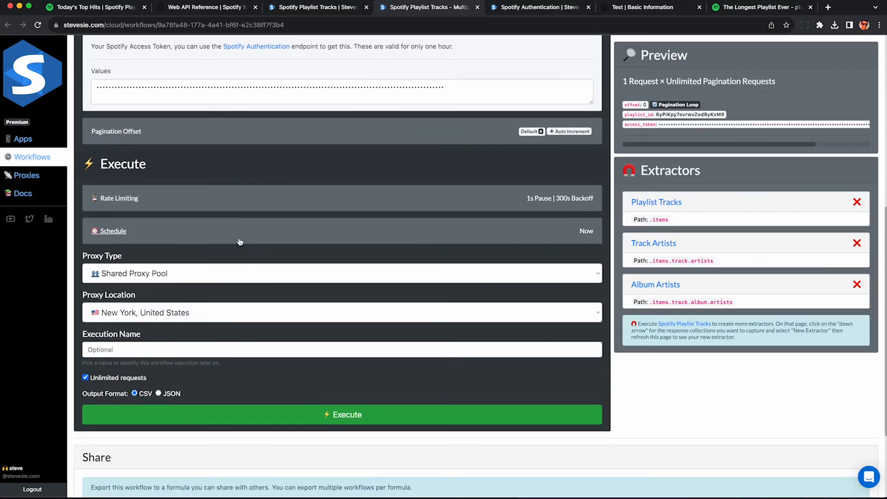
click(342, 414)
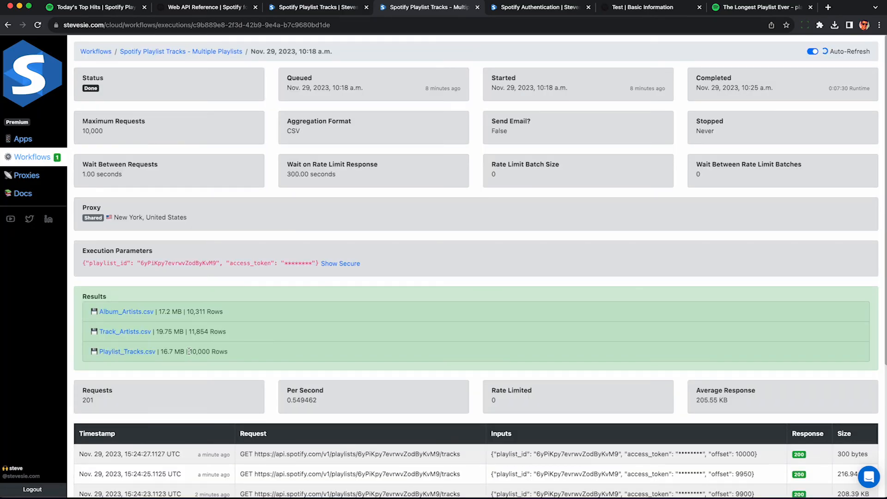
- Review the run's request log, noting the 9650 offset request, and browse Playlist_Tracks.csv rows in Excel
scroll(down, 3)
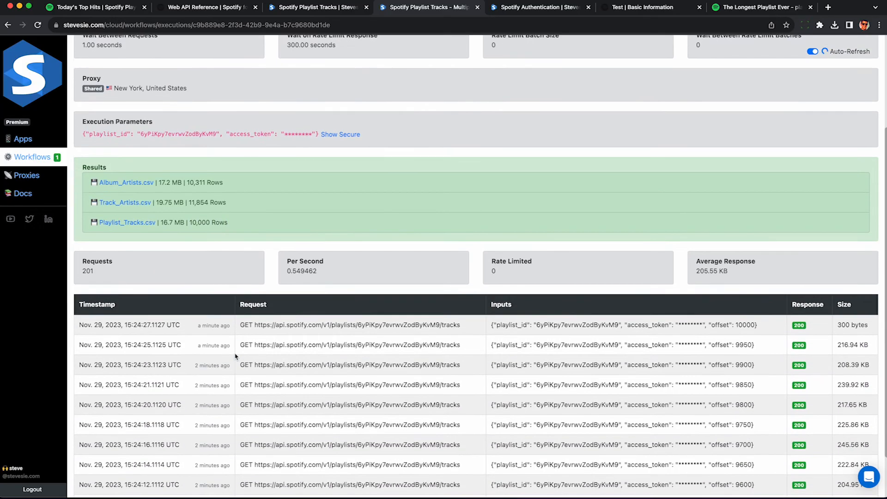
scroll(down, 3)
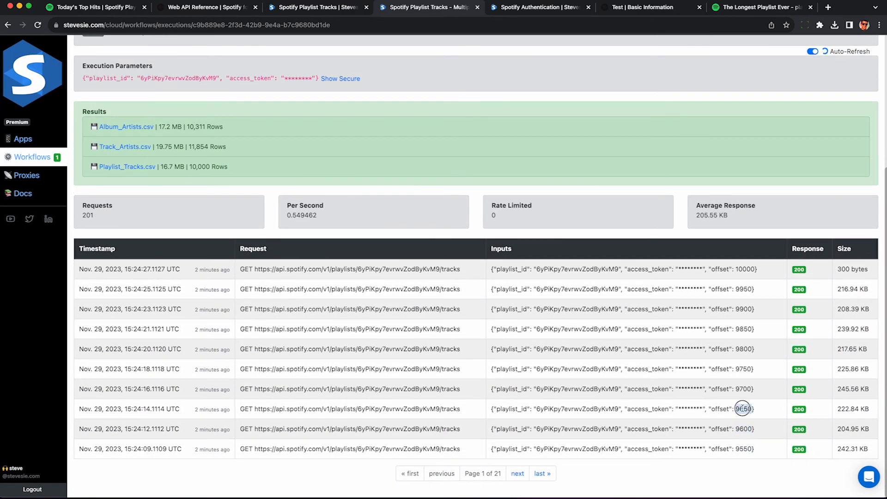
triple_click(622, 388)
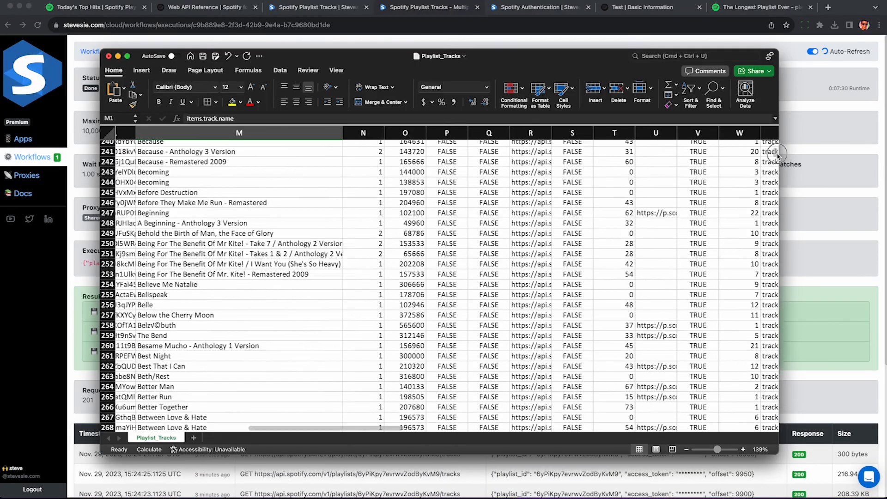
scroll(down, 3)
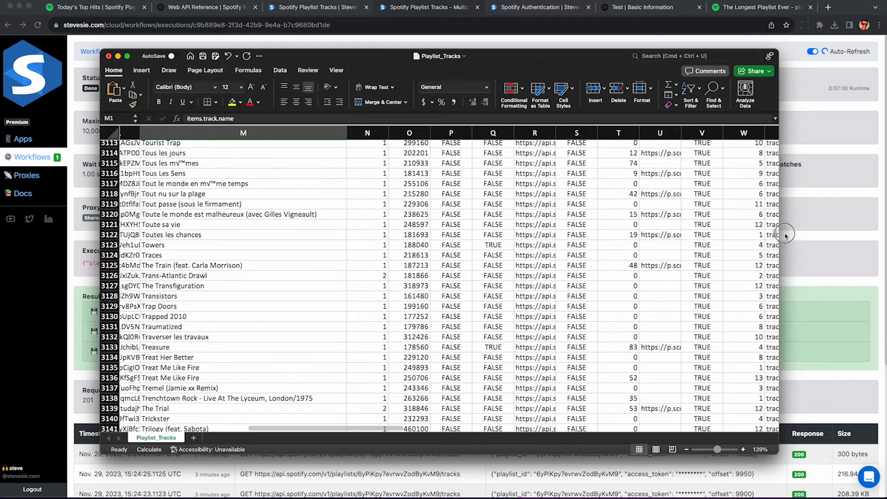